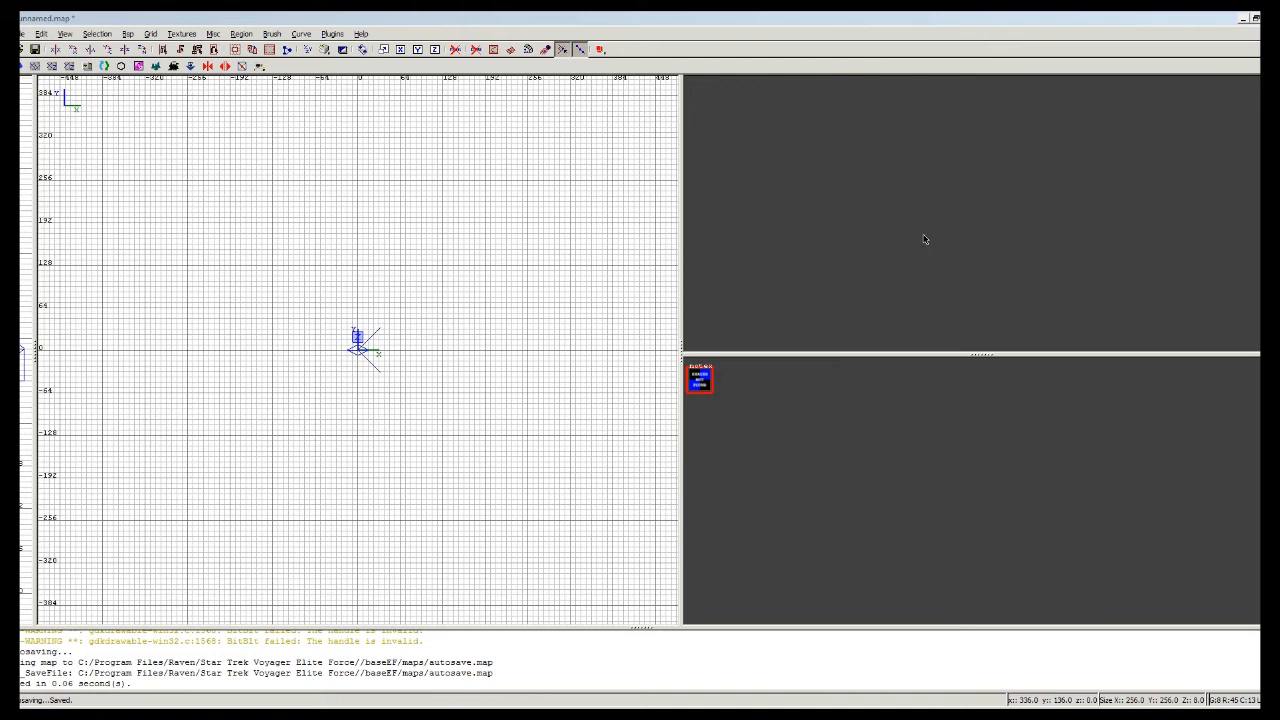
mouse_move(872, 246)
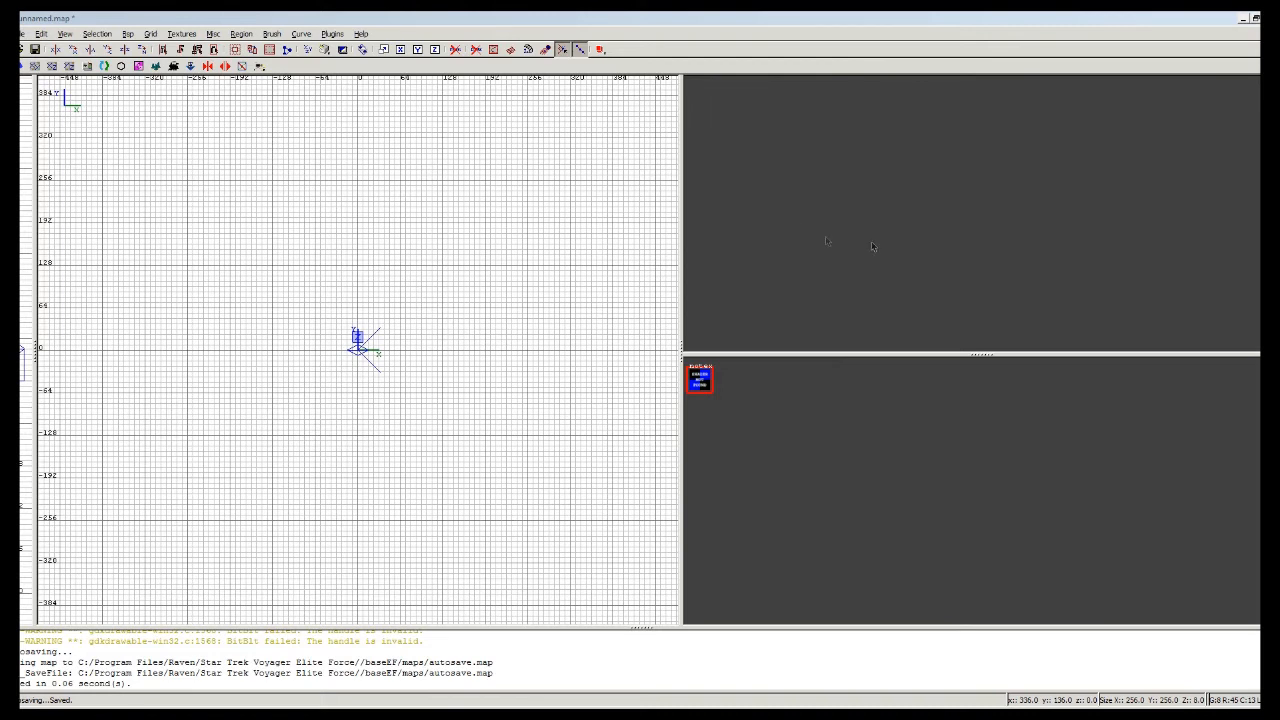
mouse_move(198, 204)
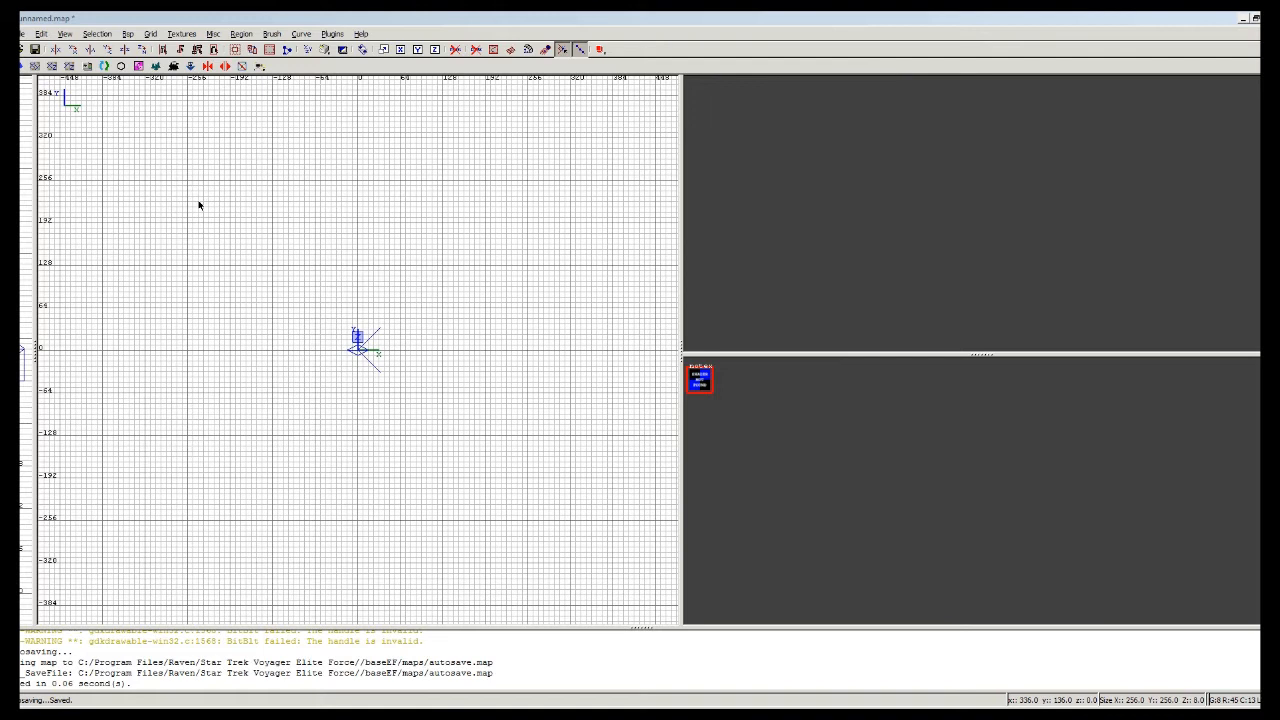
Draw a long thin wall brush across the top edge of the room in the 2D grid.
left_click_drag(188, 204, 418, 212)
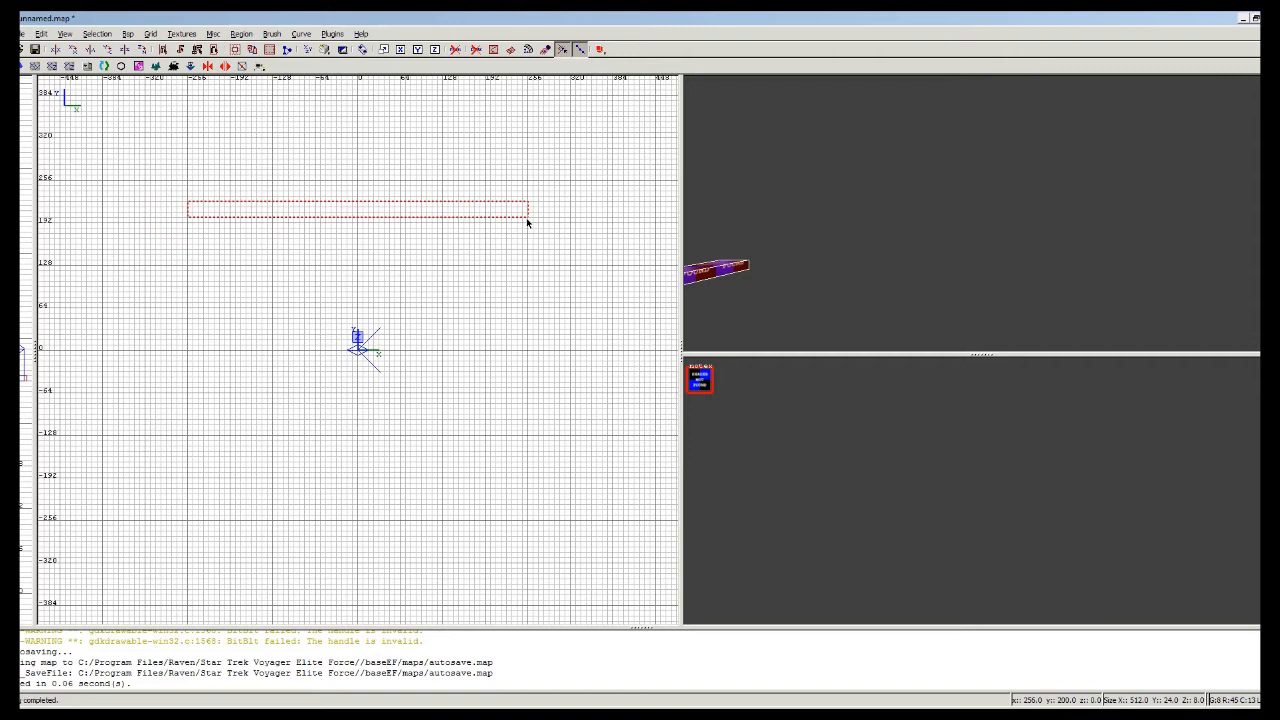
mouse_move(188, 218)
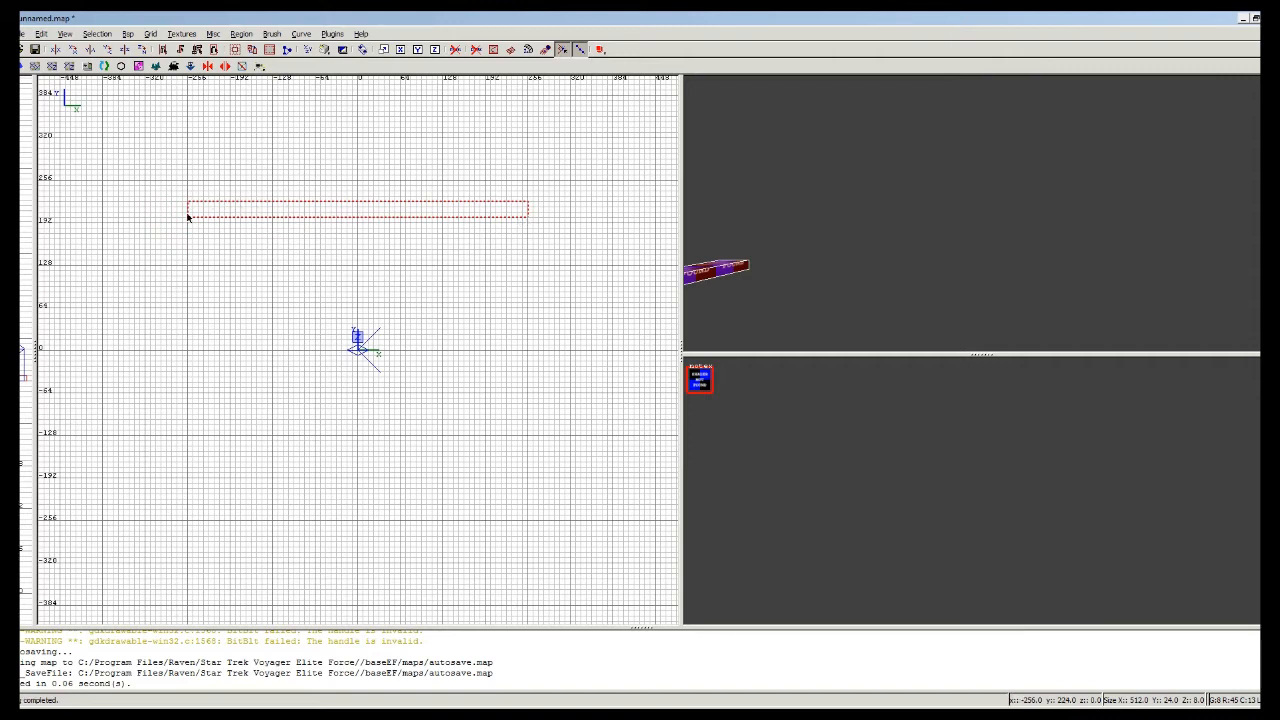
mouse_move(450, 232)
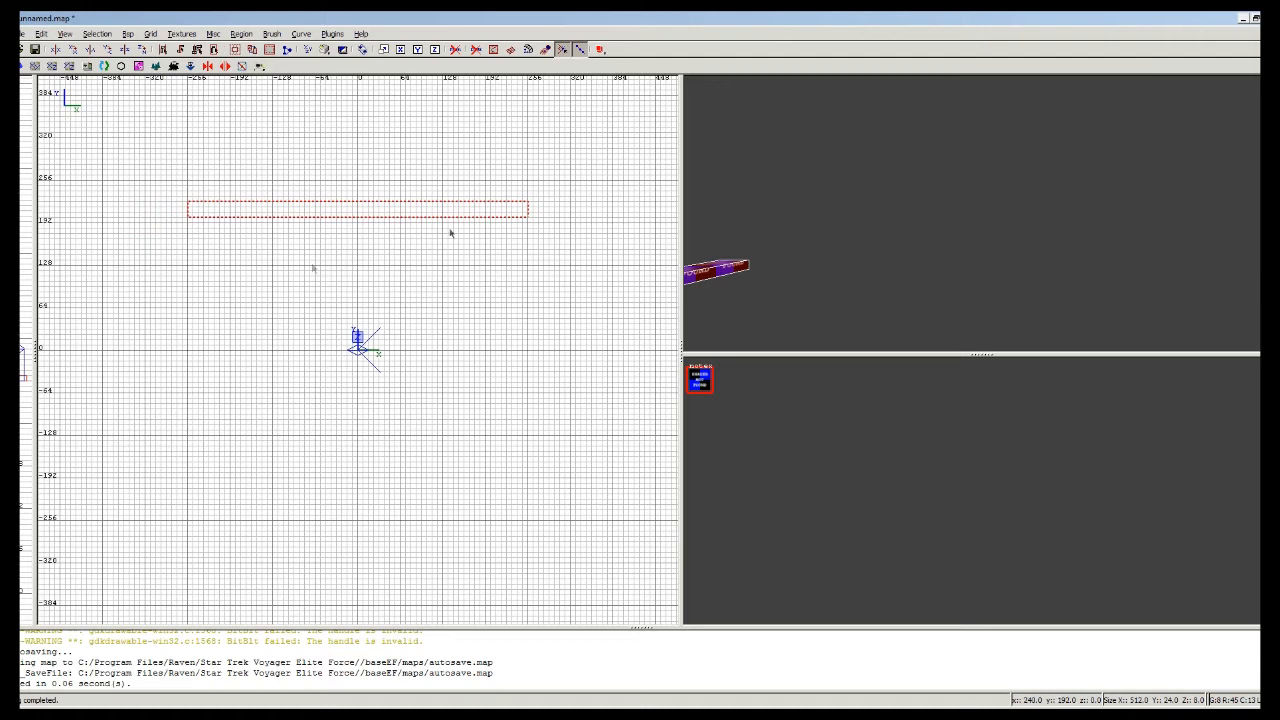
mouse_move(204, 328)
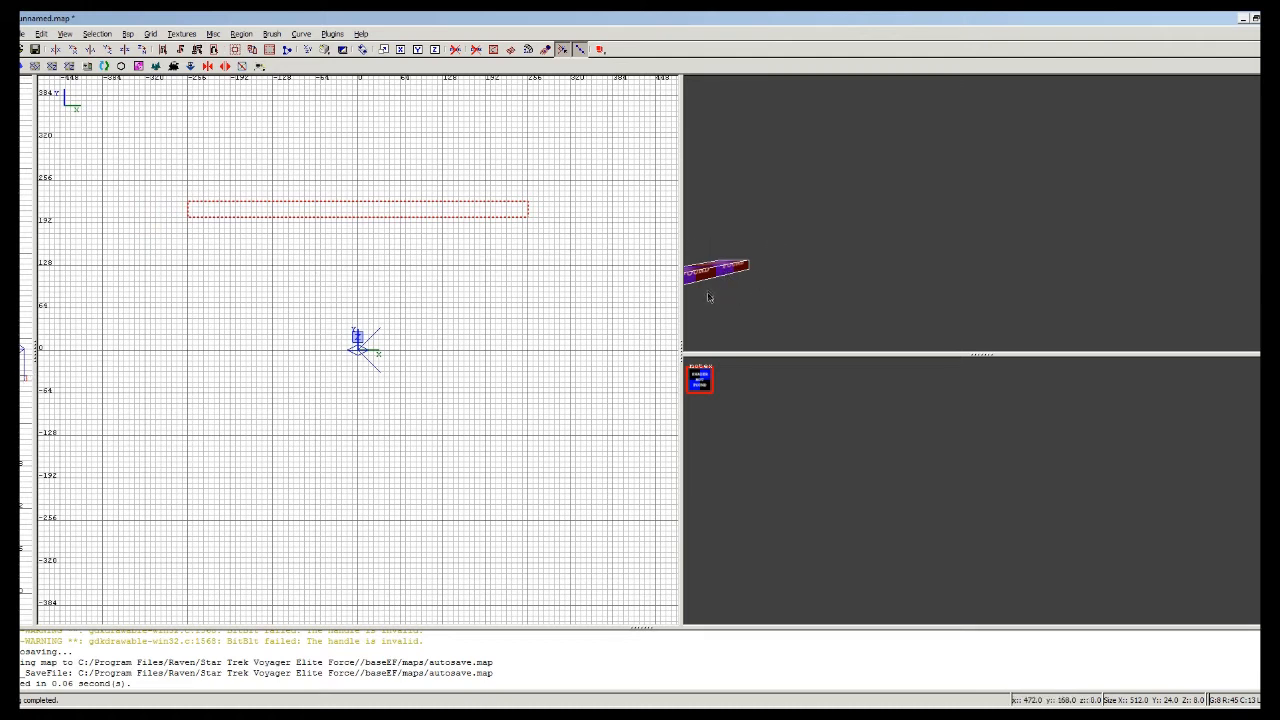
mouse_move(844, 206)
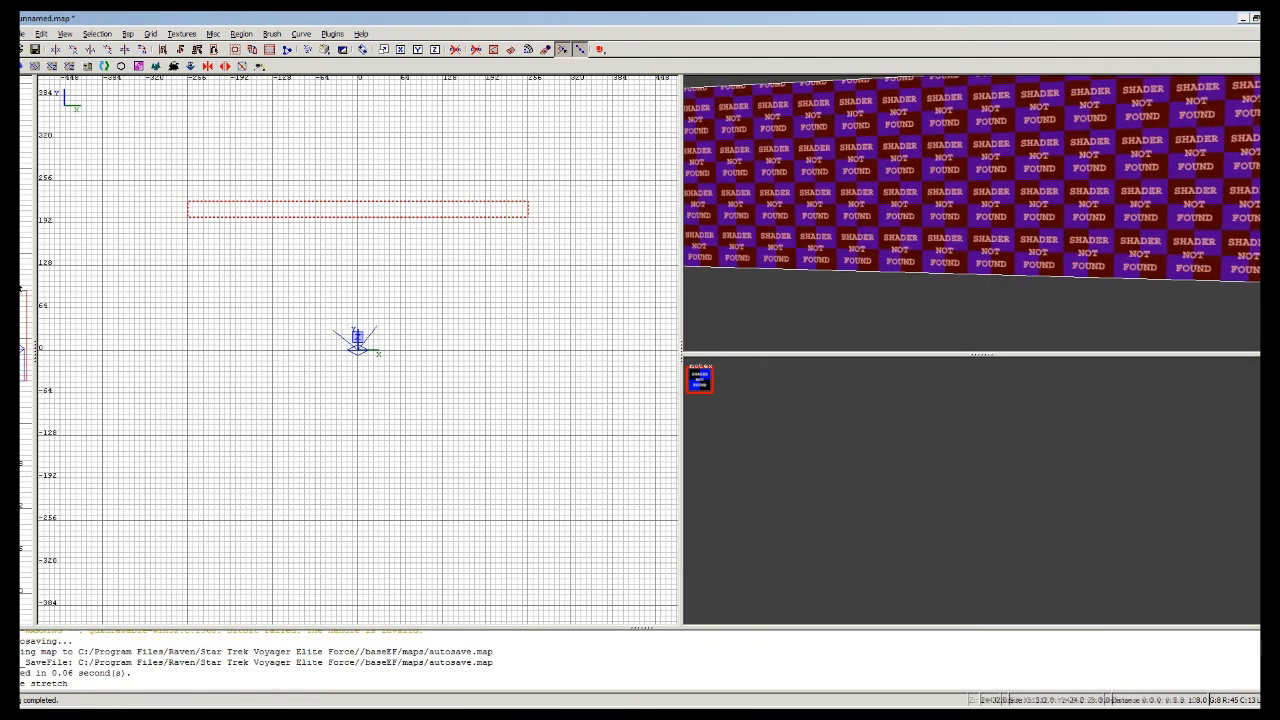
mouse_move(284, 274)
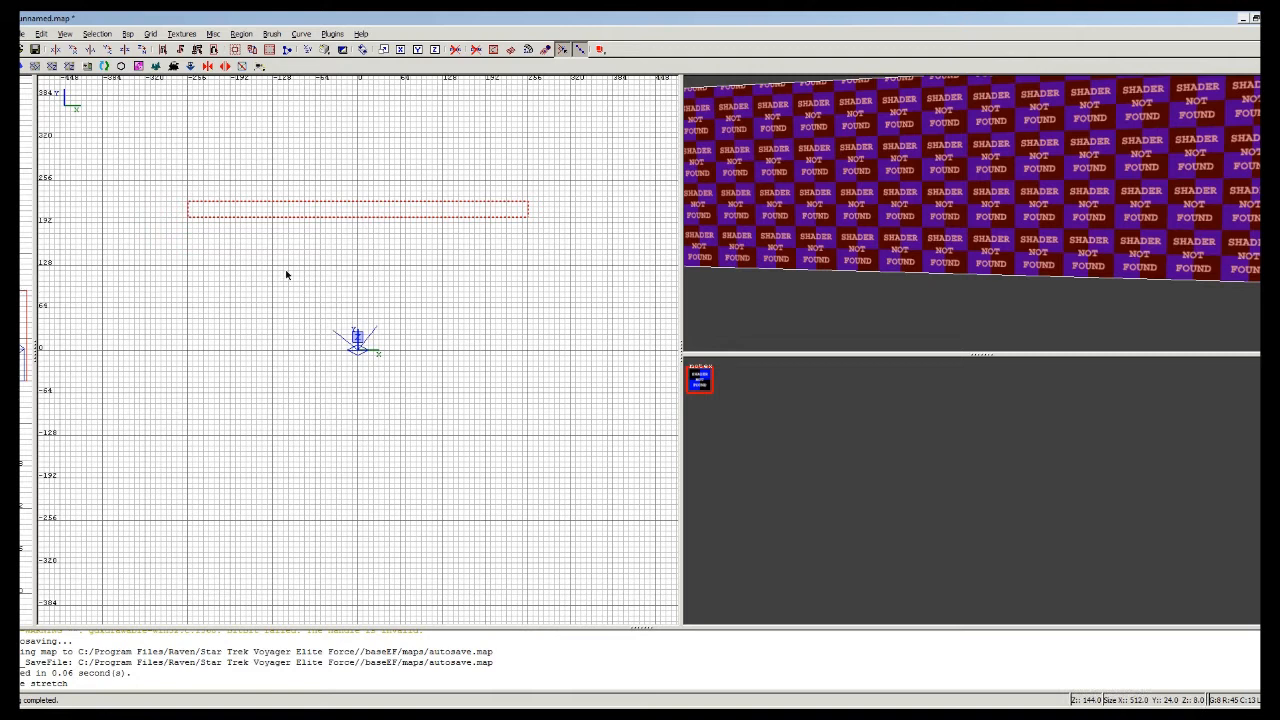
mouse_move(392, 228)
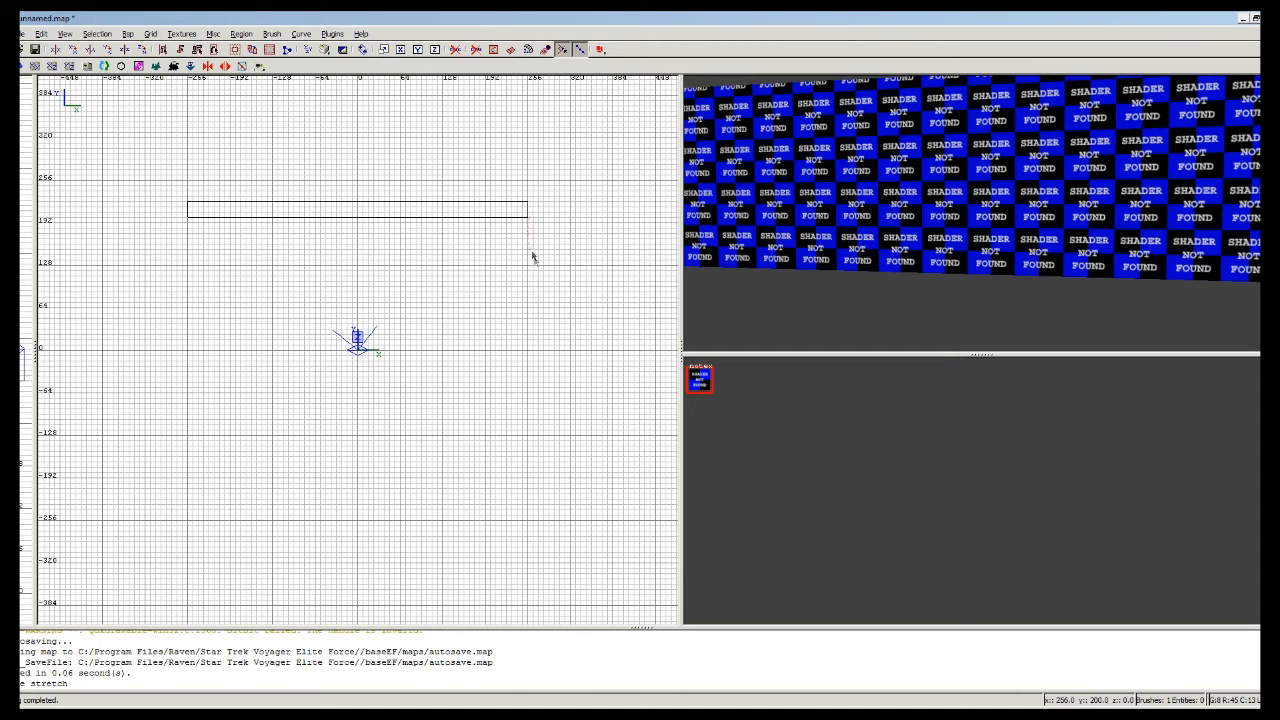
Draw the right-side and bottom wall brushes to close the room's rectangular outline.
left_click_drag(532, 216, 548, 440)
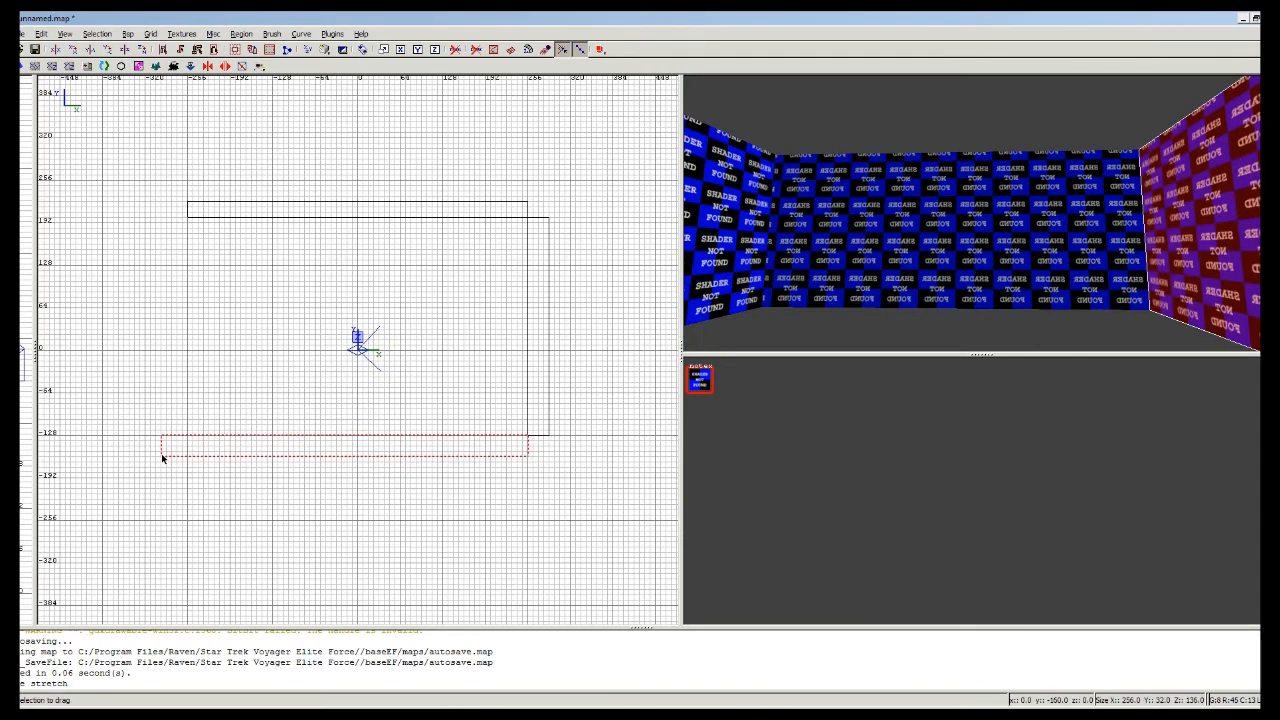
left_click_drag(162, 444, 190, 452)
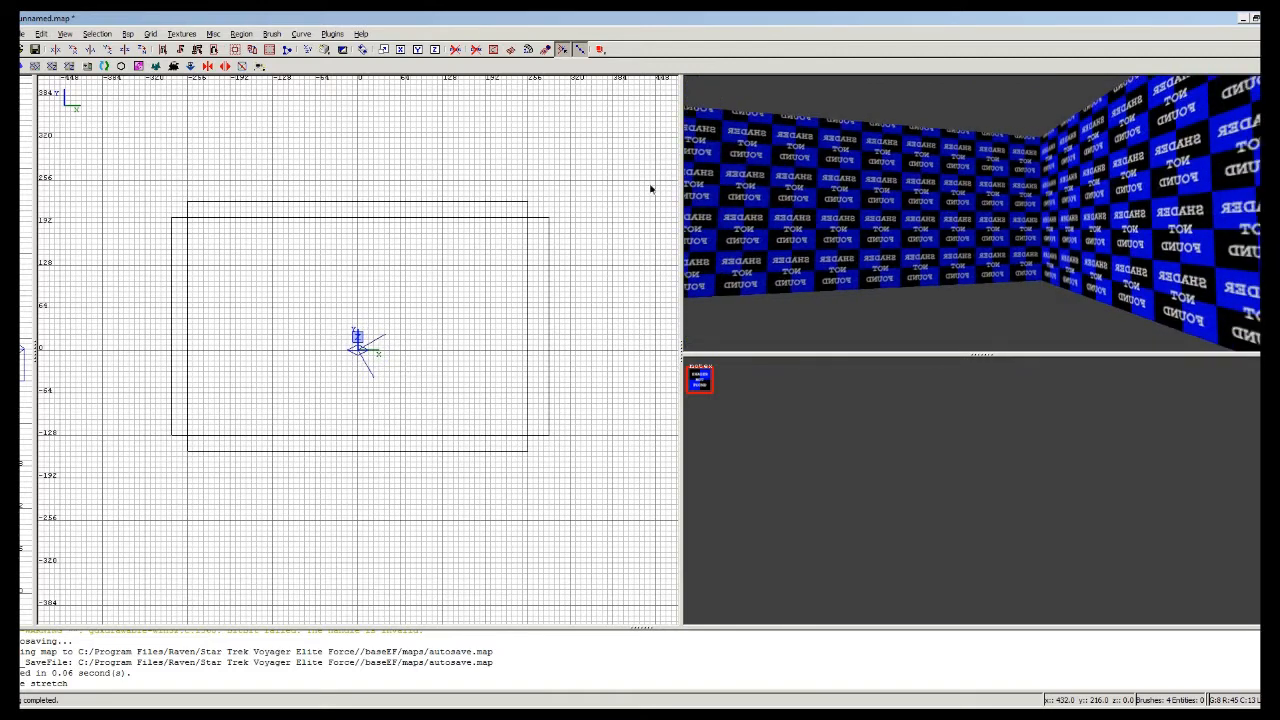
mouse_move(194, 218)
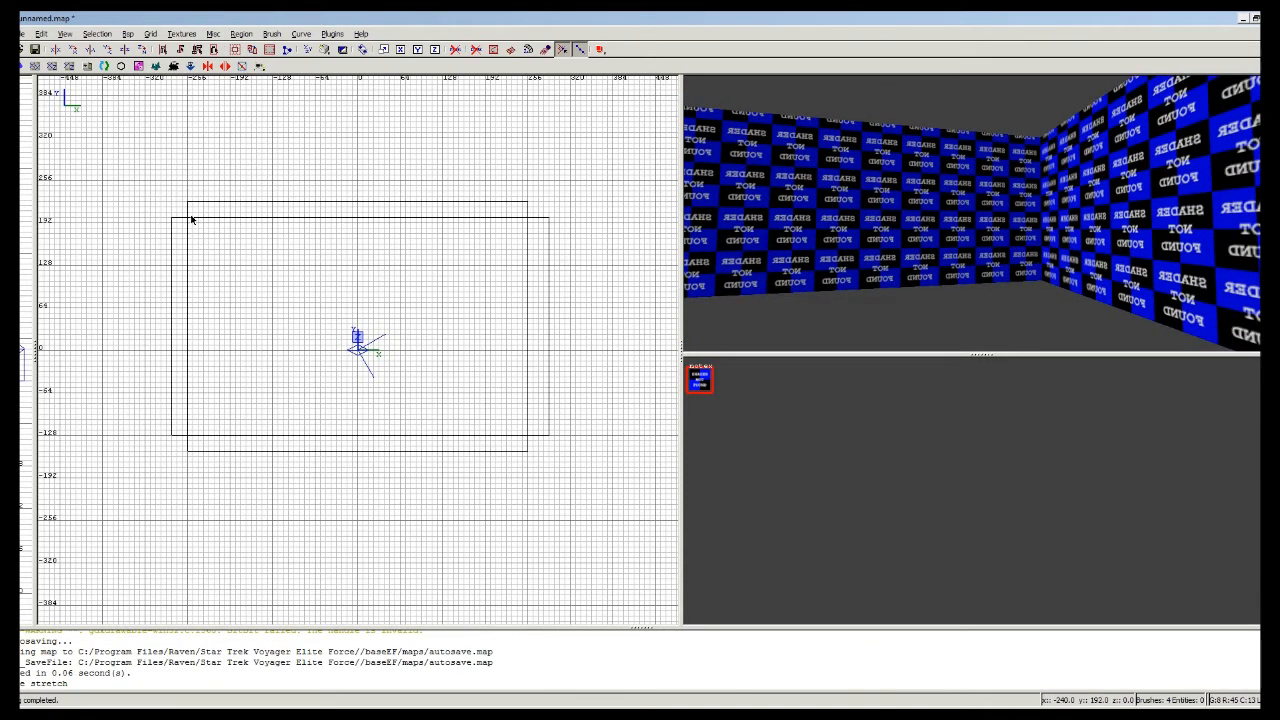
Add a brush beneath the walls to give the room a floor.
left_click_drag(190, 220, 252, 242)
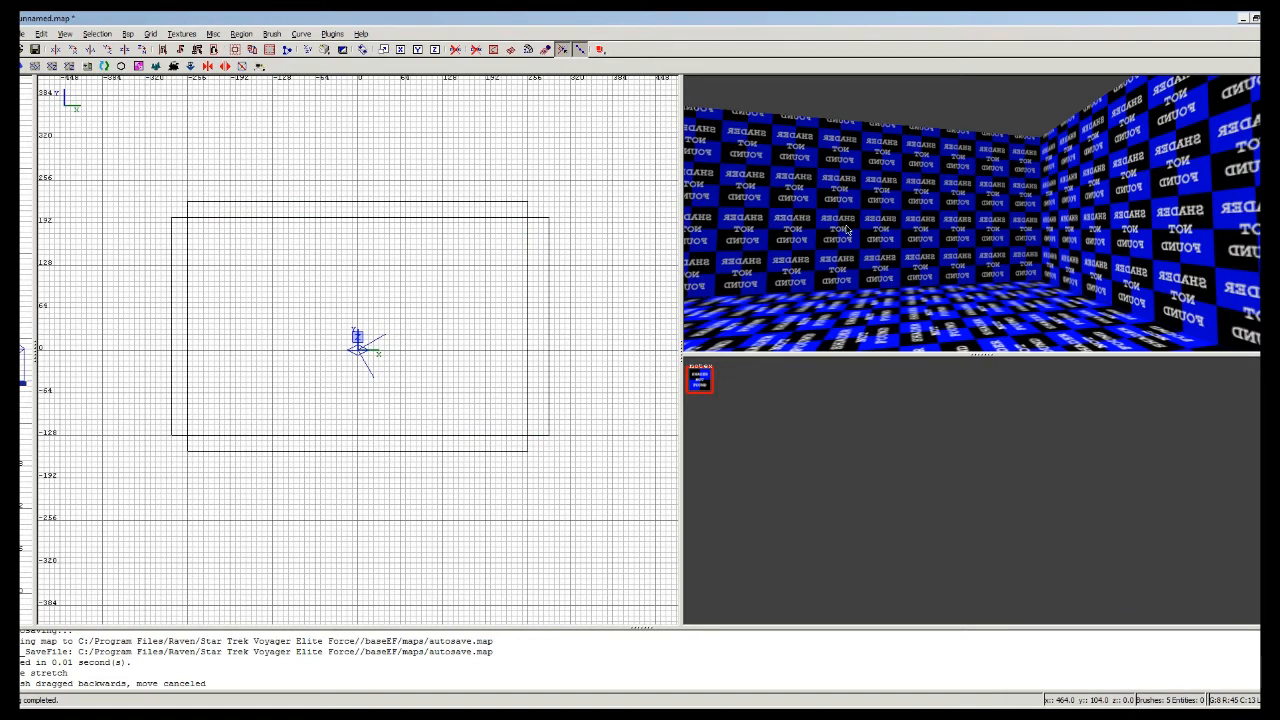
mouse_move(888, 230)
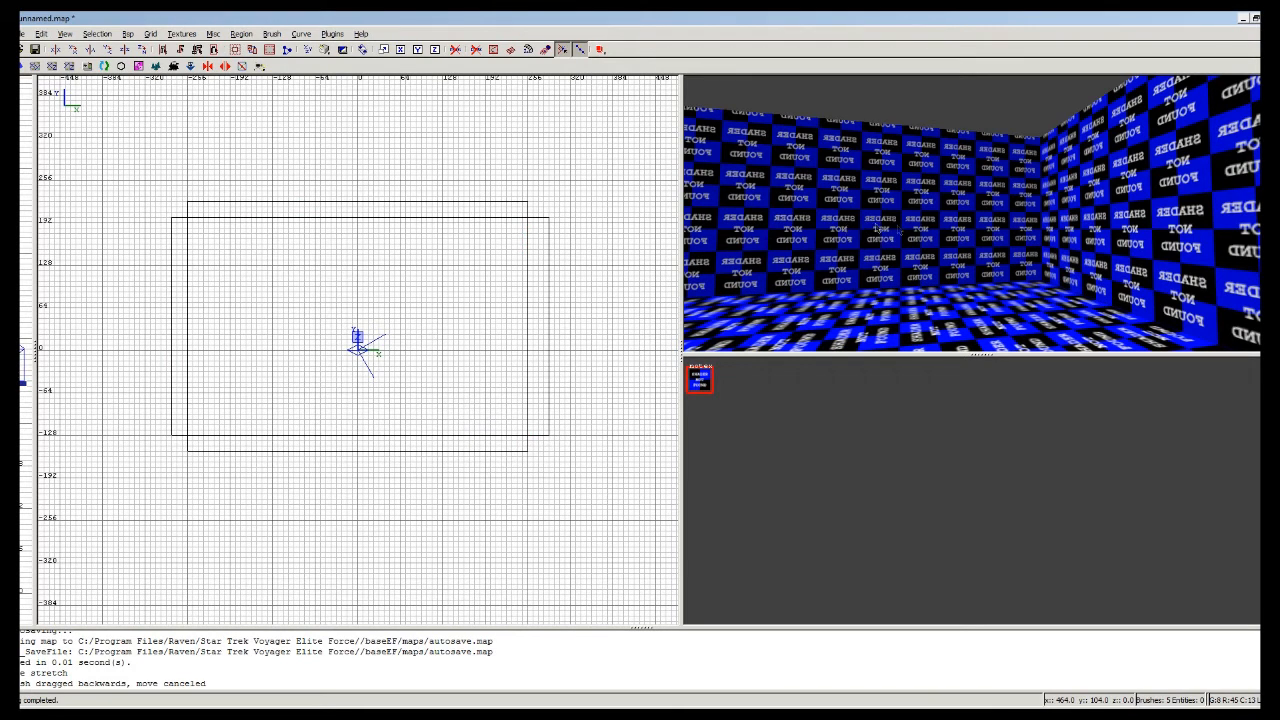
mouse_move(900, 232)
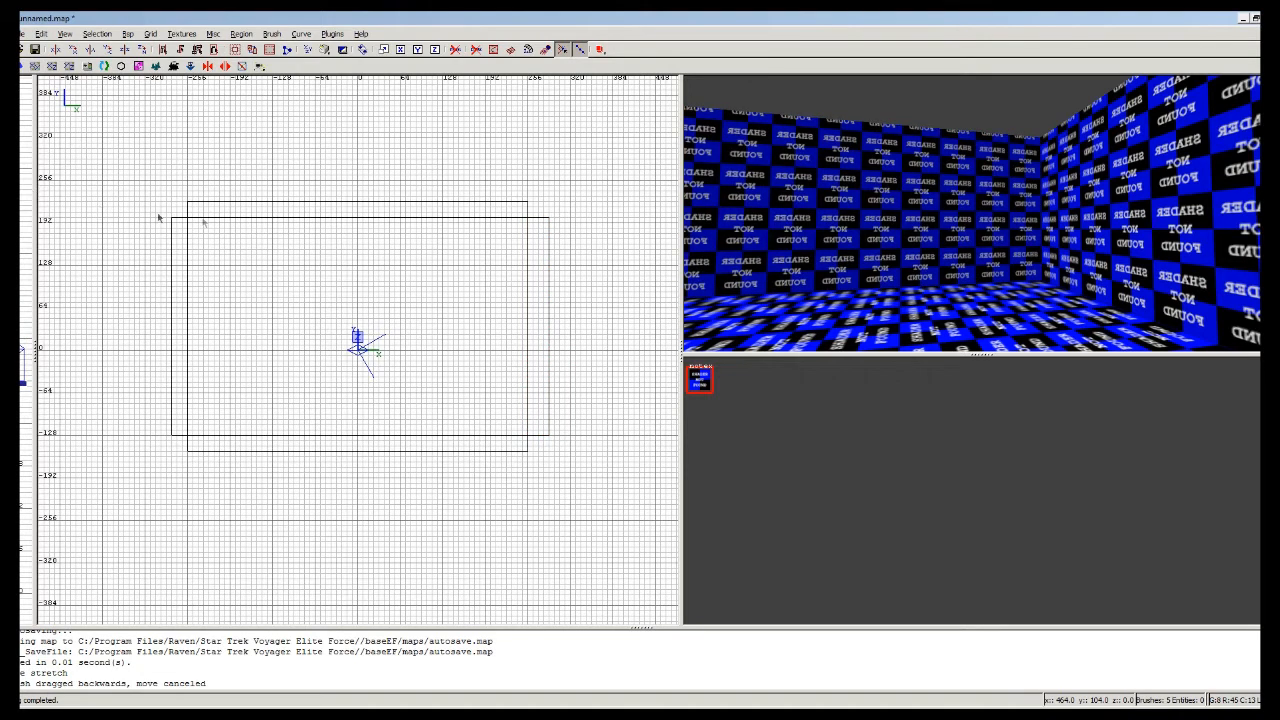
mouse_move(206, 240)
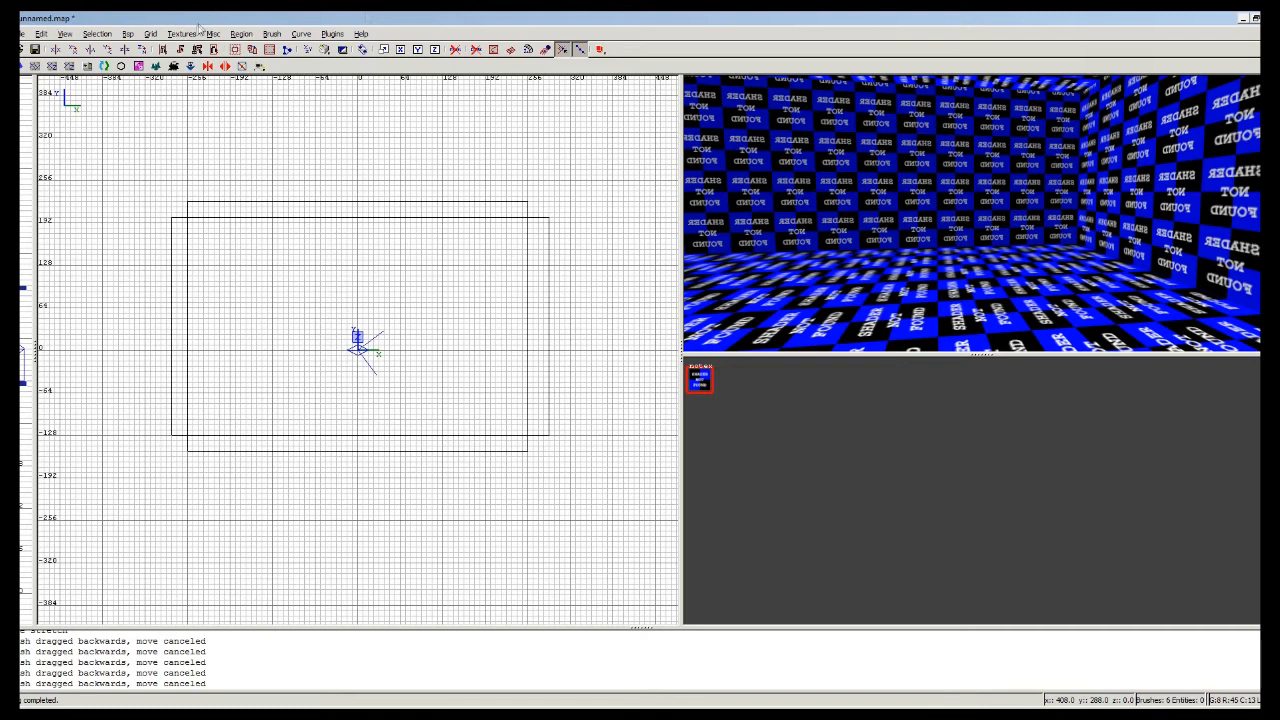
Load the common texture collection from the Textures menu.
left_click(186, 32)
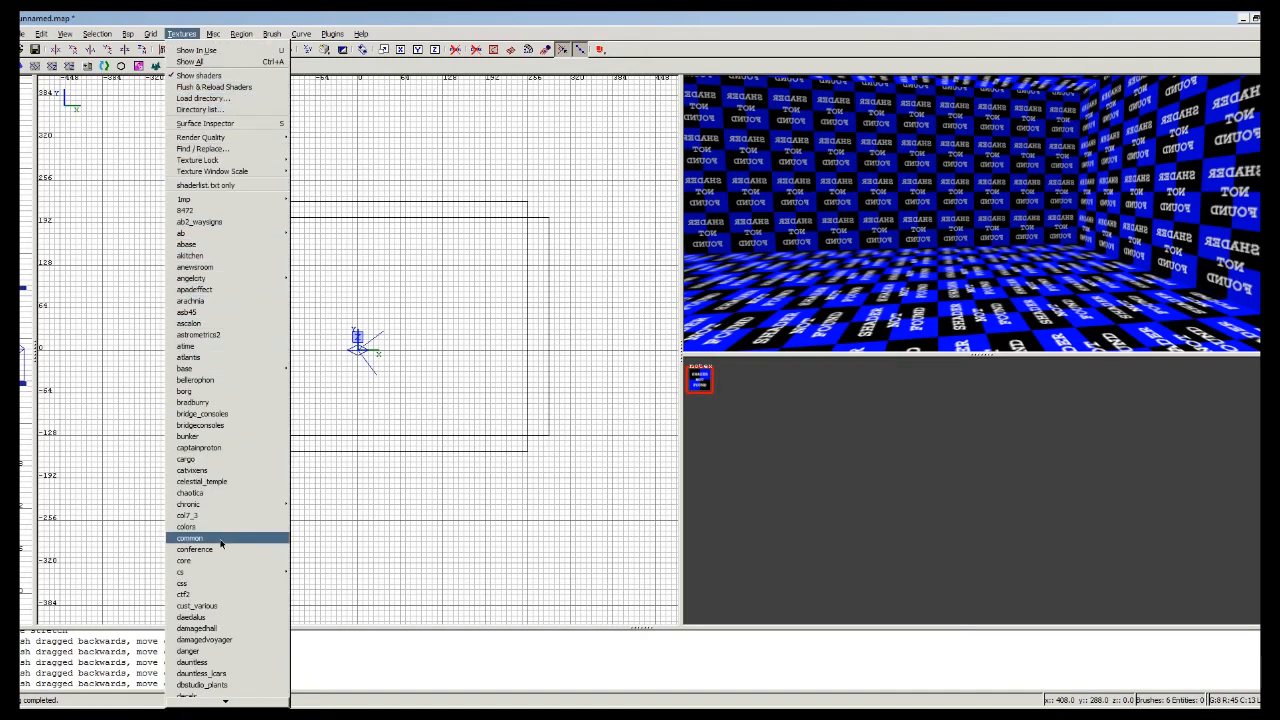
left_click(190, 538)
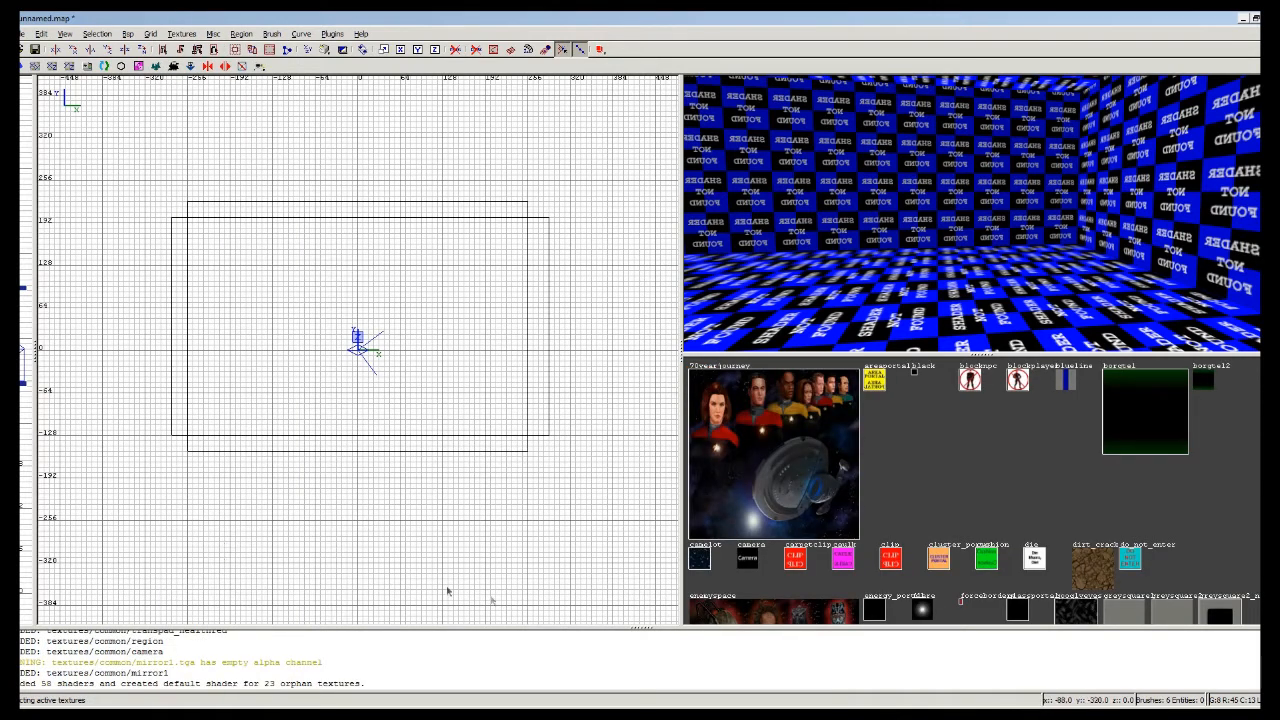
mouse_move(1060, 506)
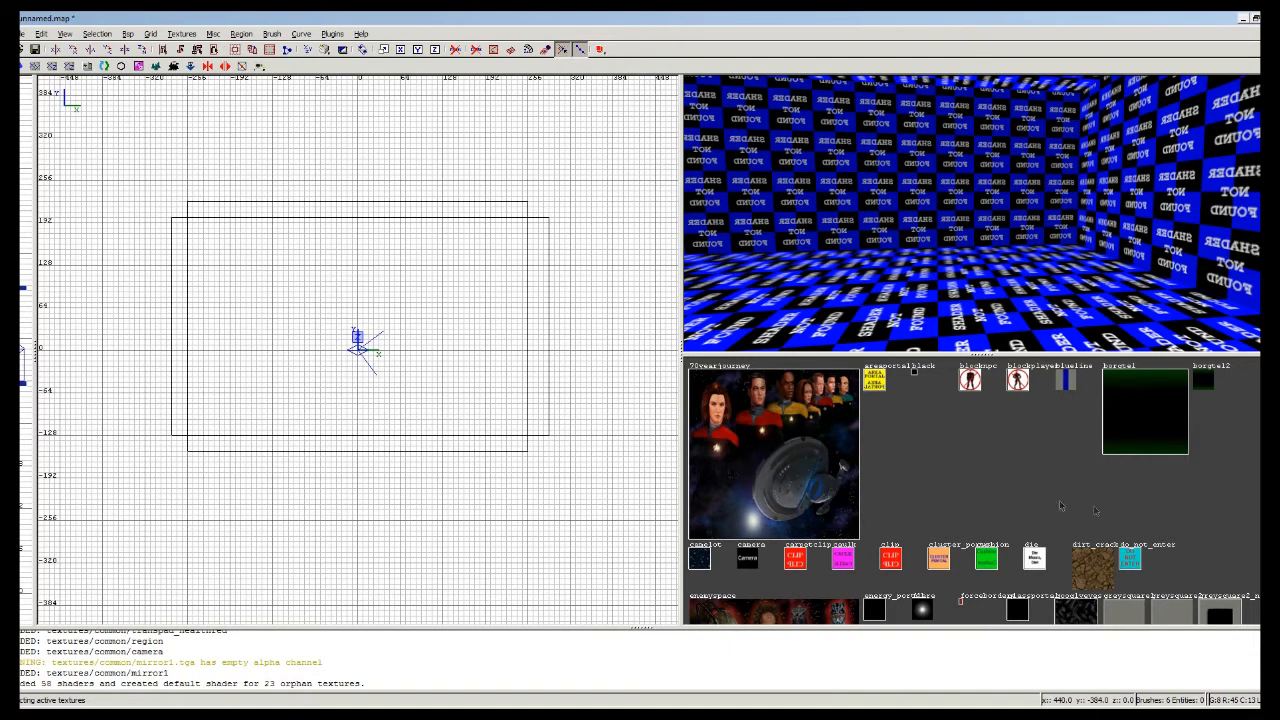
mouse_move(1148, 520)
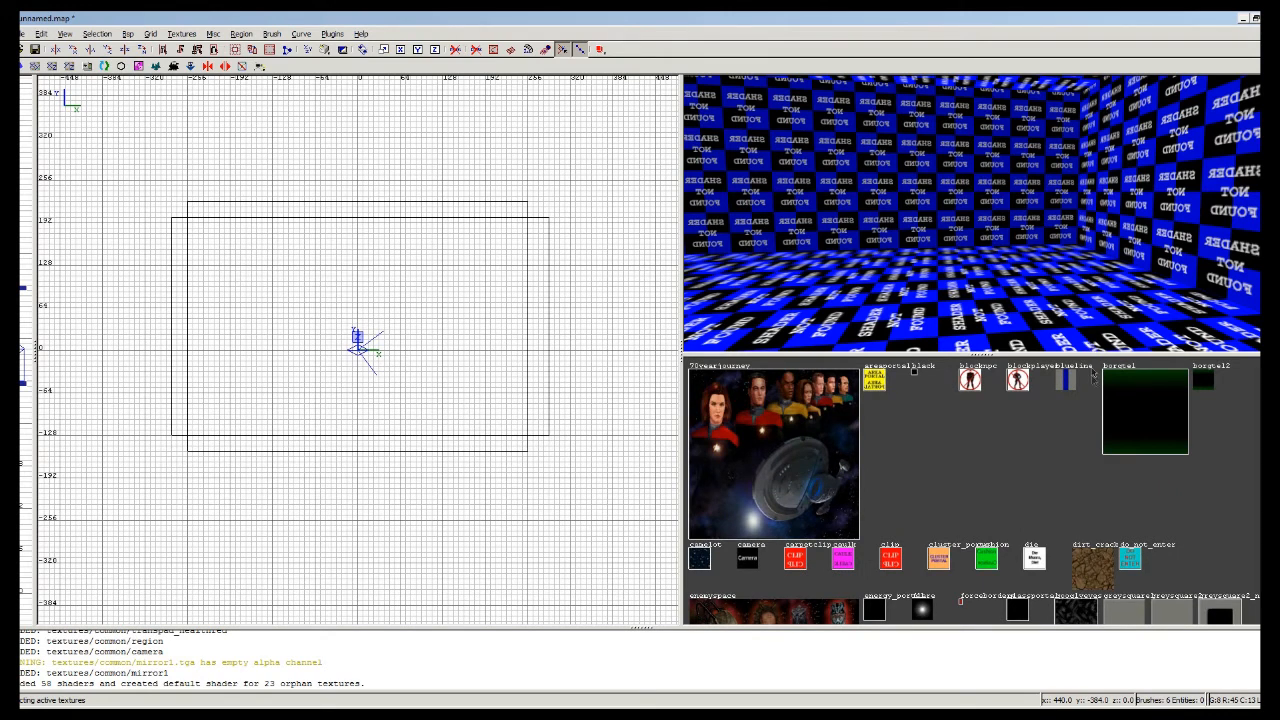
mouse_move(800, 298)
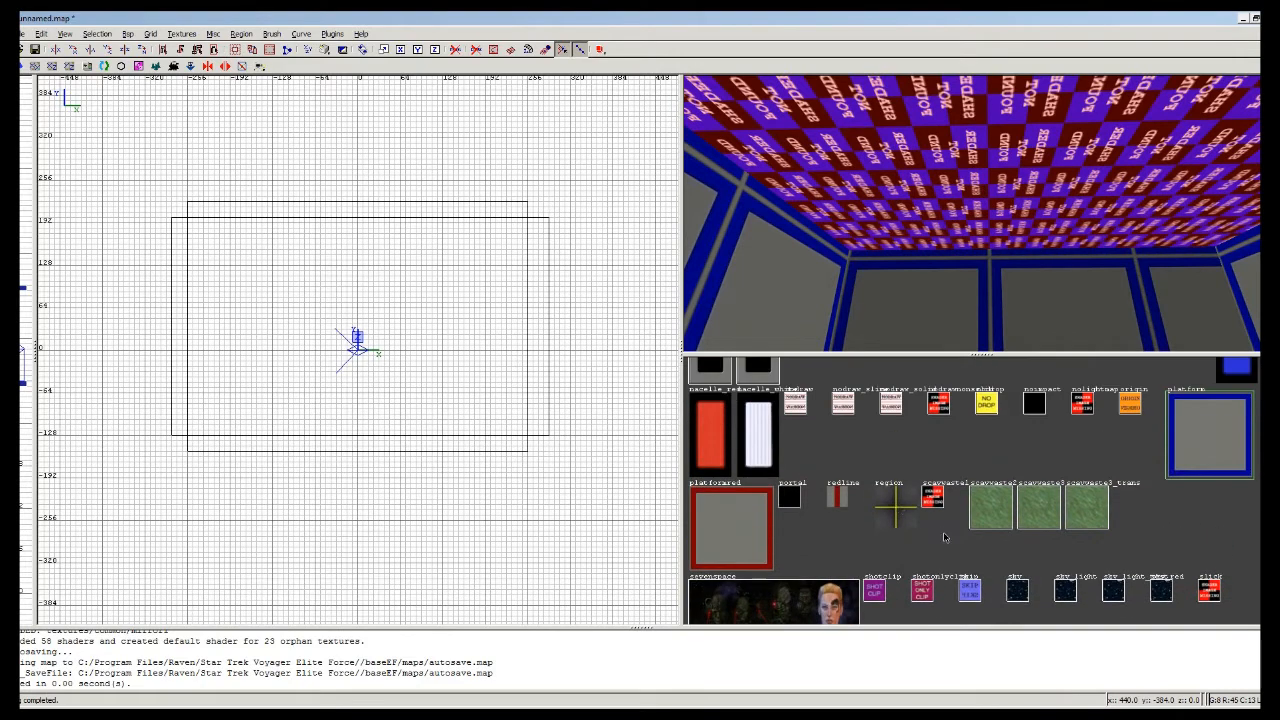
Apply a real texture from the browser to the room's surfaces.
left_click(892, 508)
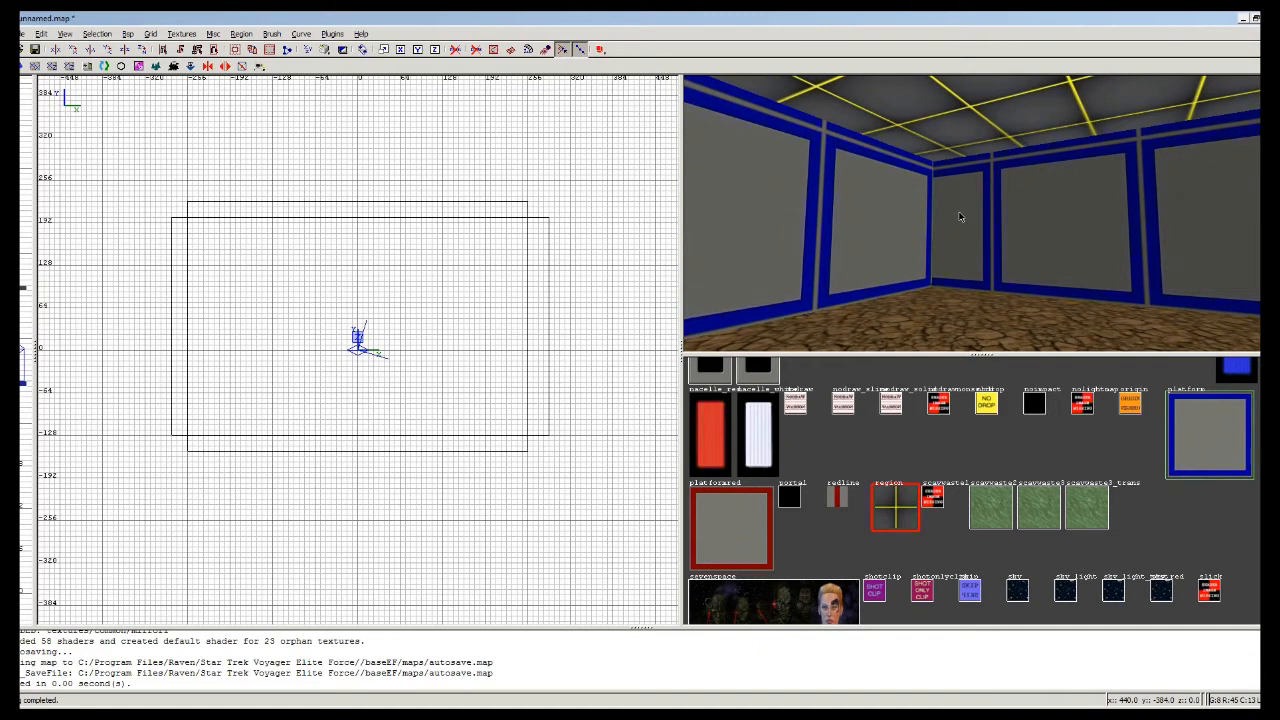
mouse_move(908, 224)
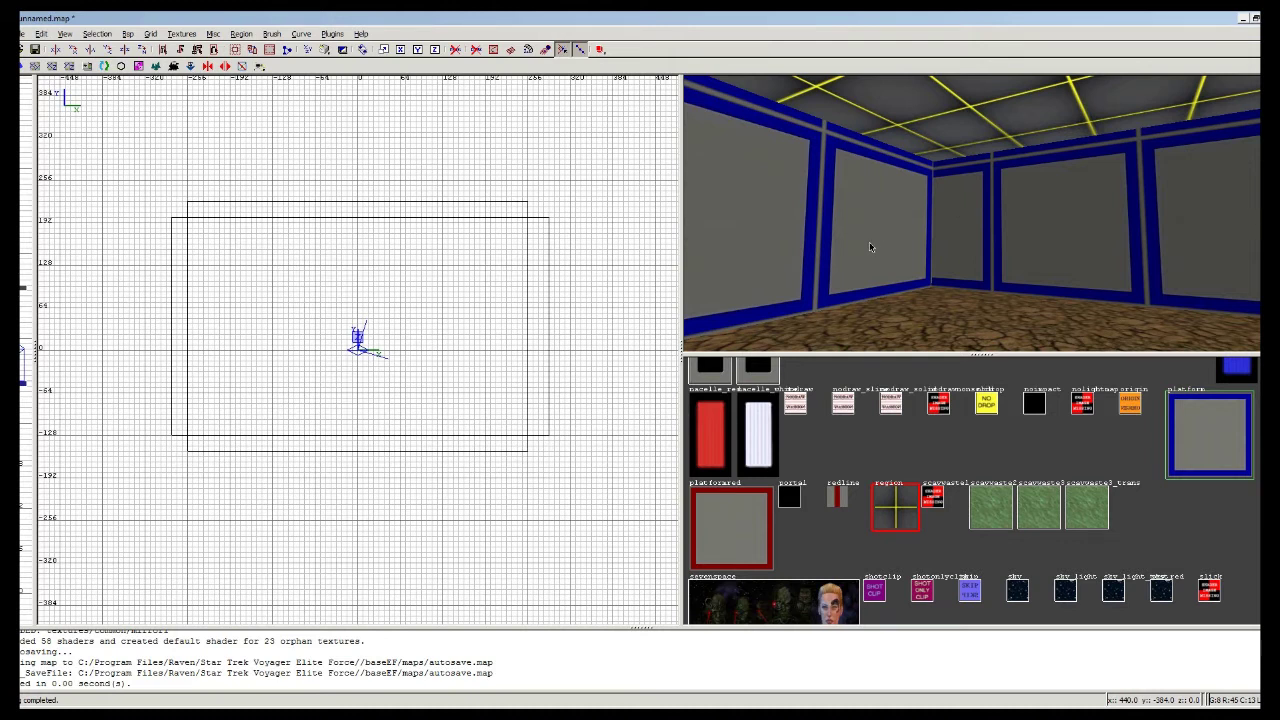
mouse_move(188, 212)
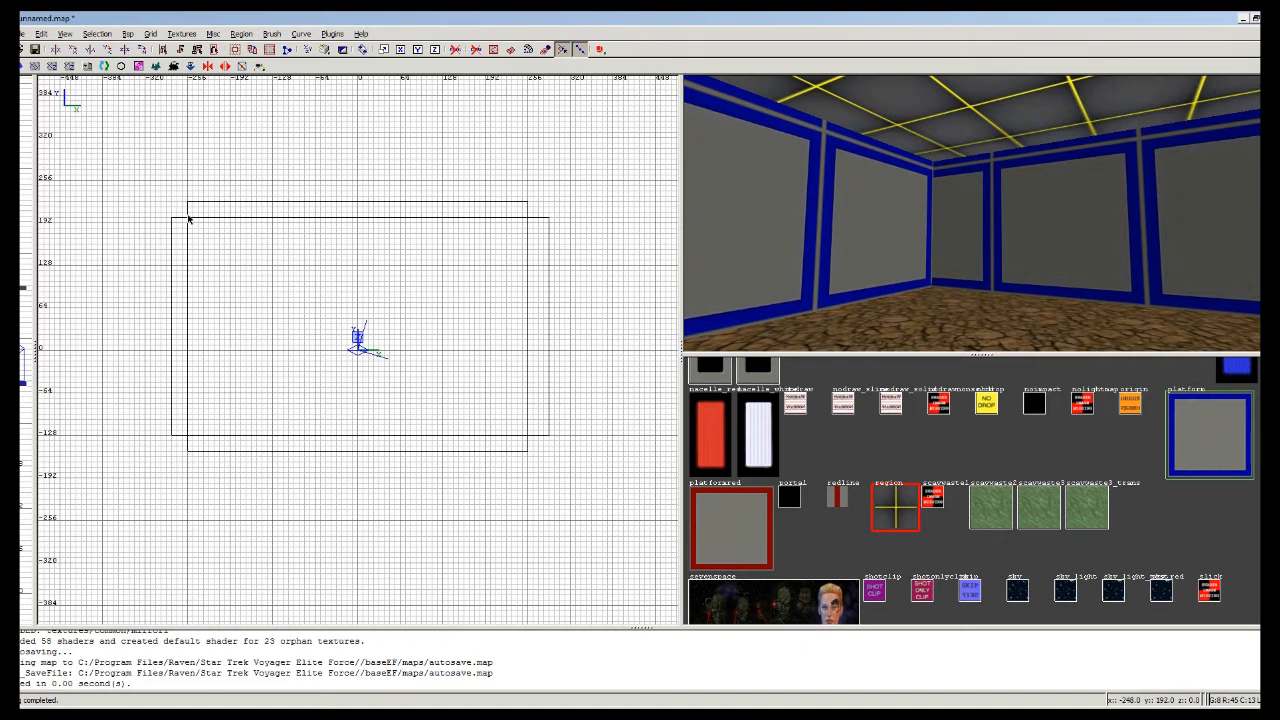
mouse_move(284, 216)
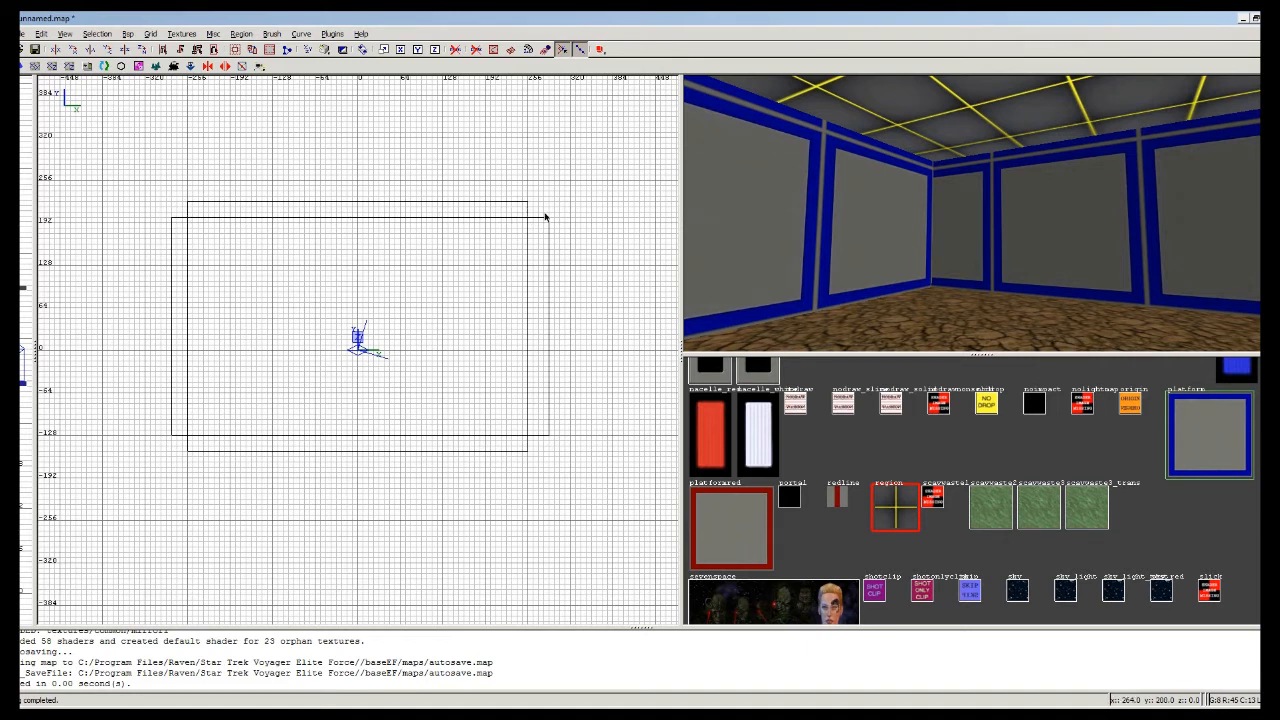
mouse_move(542, 212)
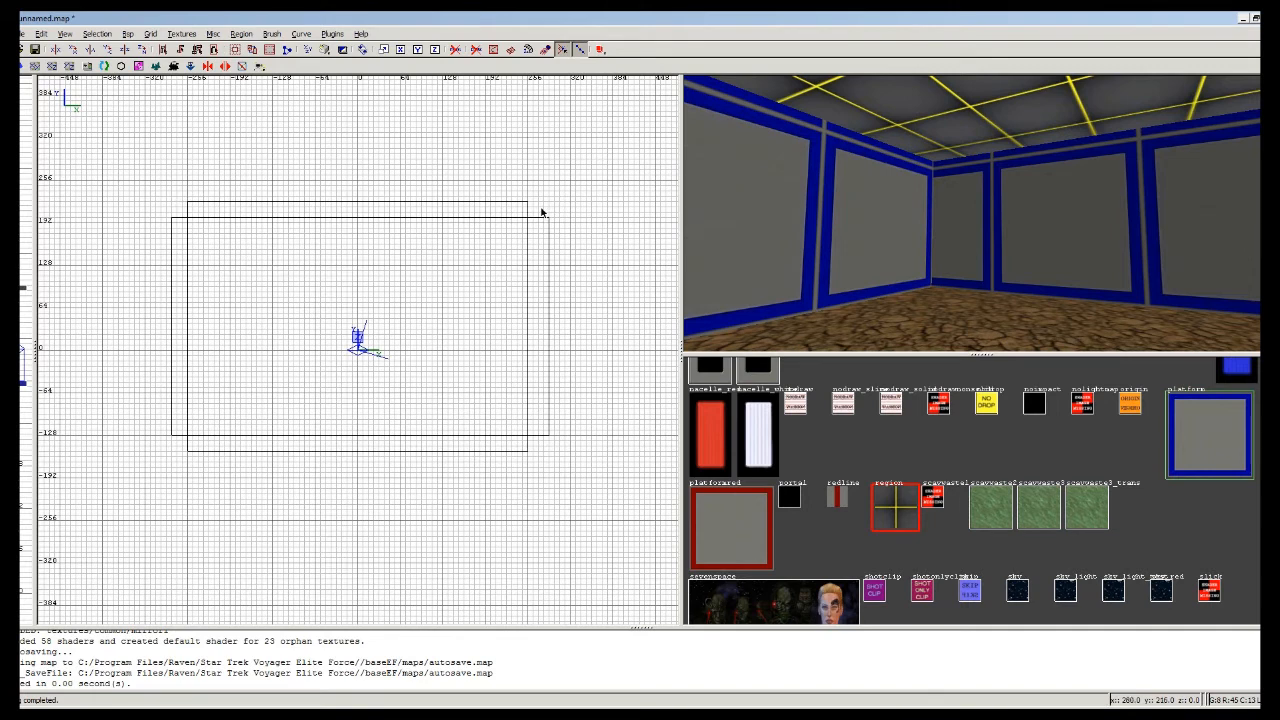
mouse_move(980, 216)
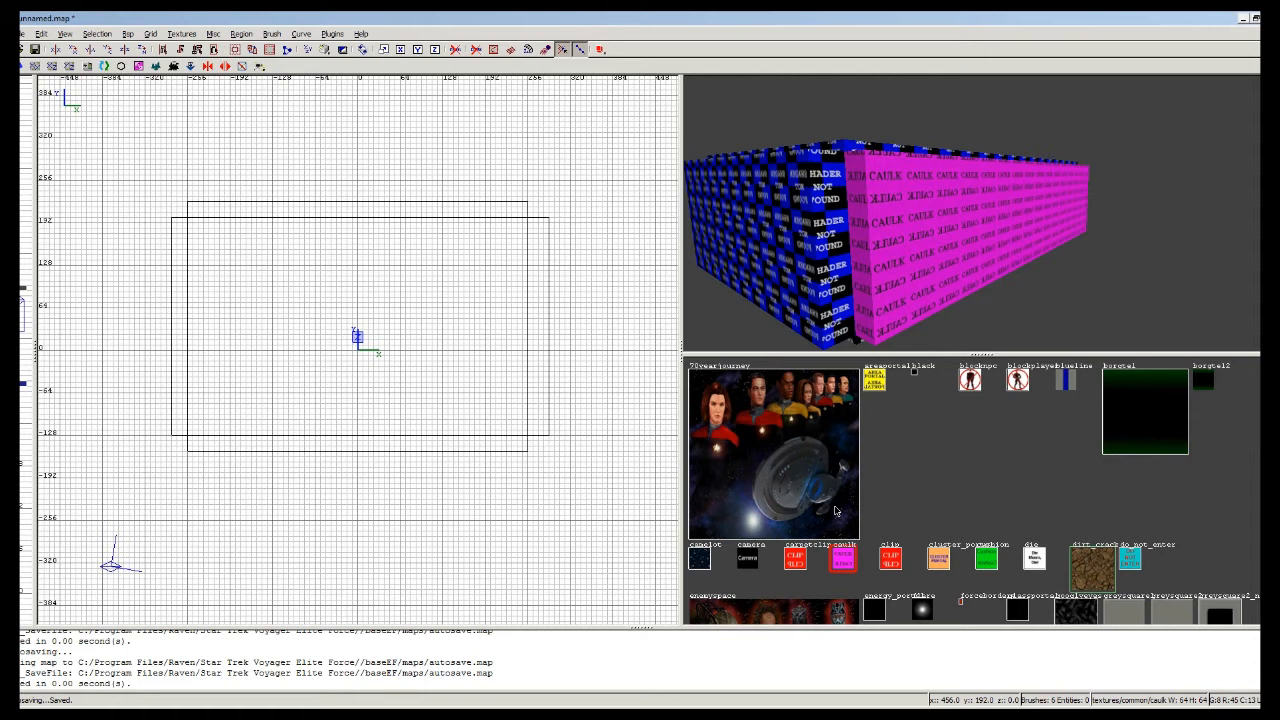
mouse_move(1022, 332)
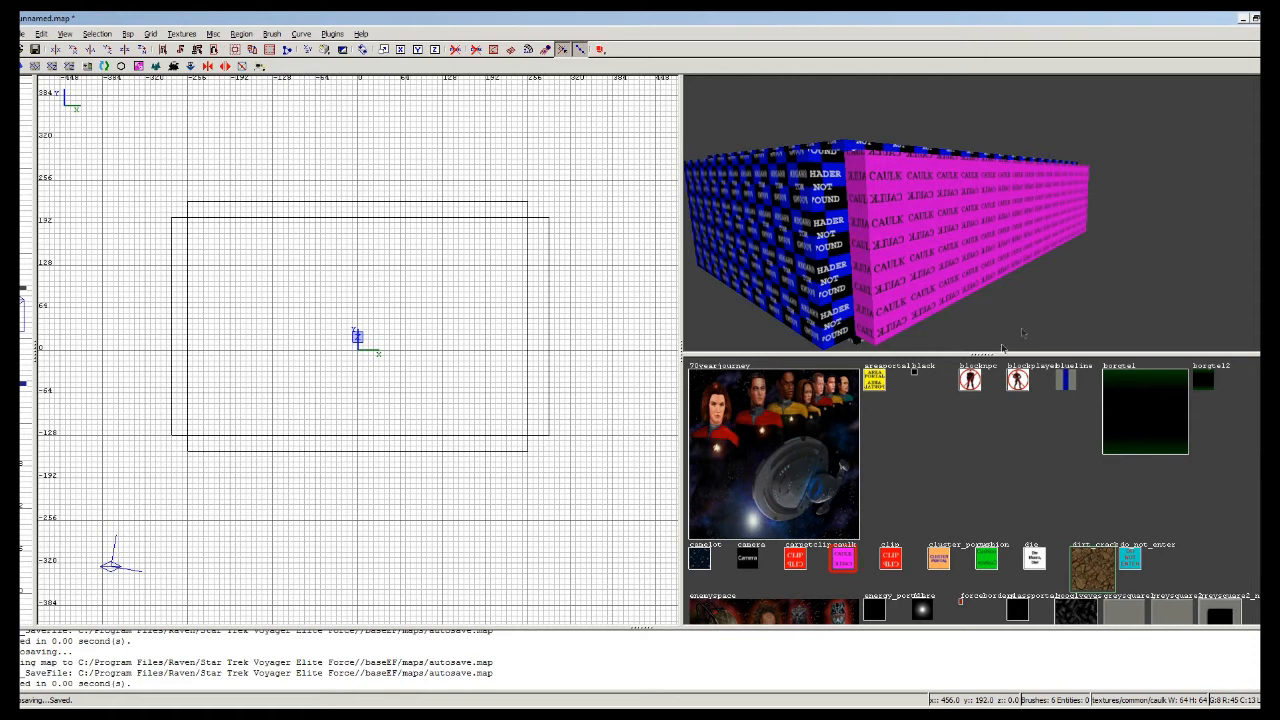
Select the room's interior faces so they can receive panel and dirt textures.
left_click(890, 556)
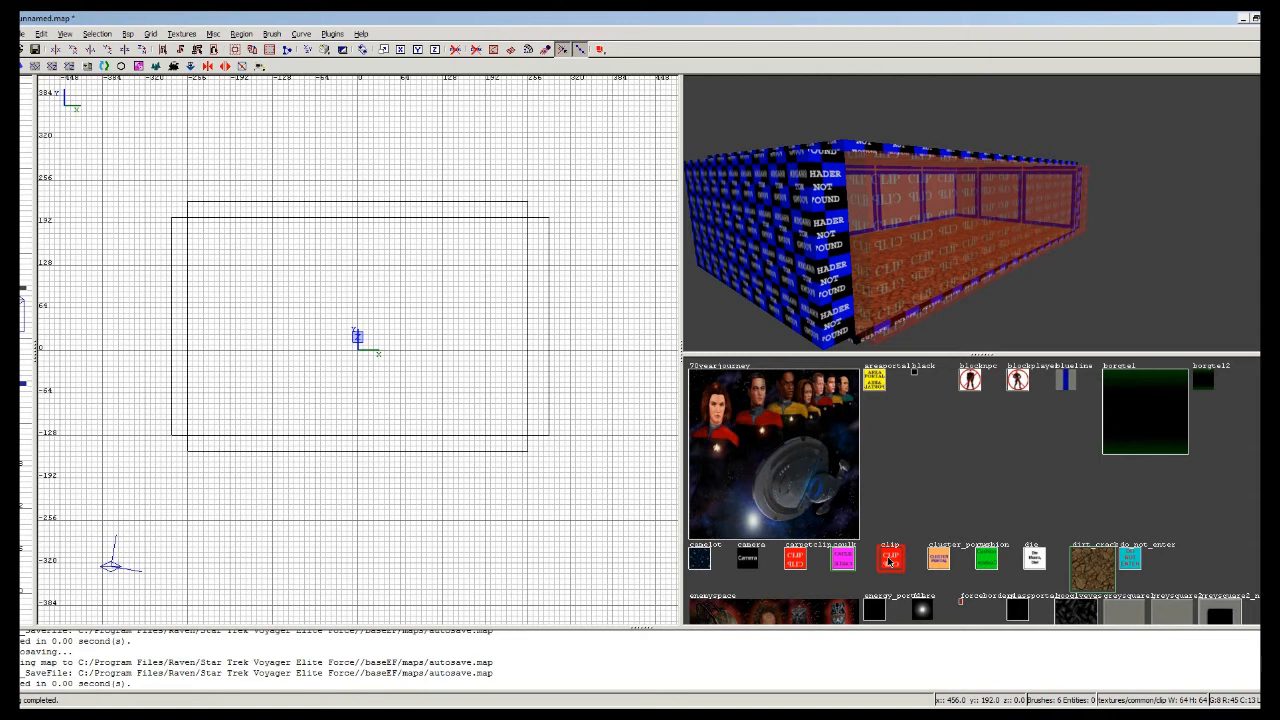
mouse_move(956, 232)
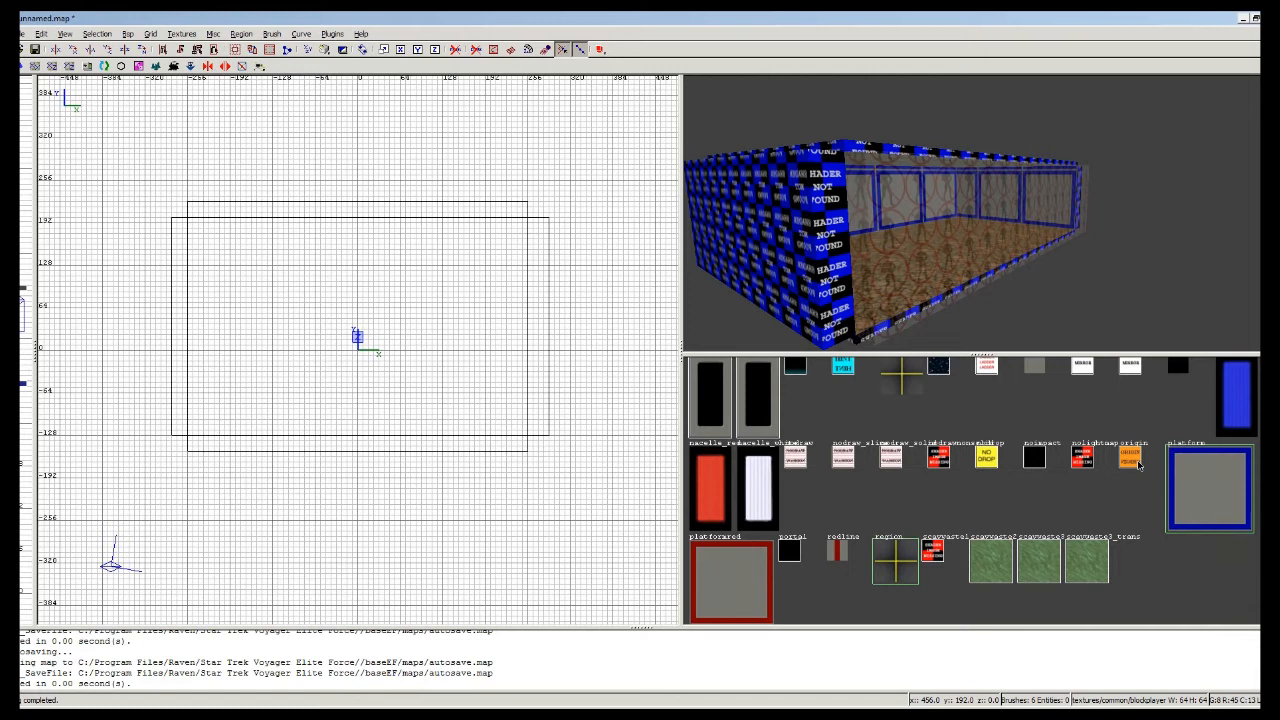
Scroll the texture browser to reach further wall and floor textures.
scroll("down", 3)
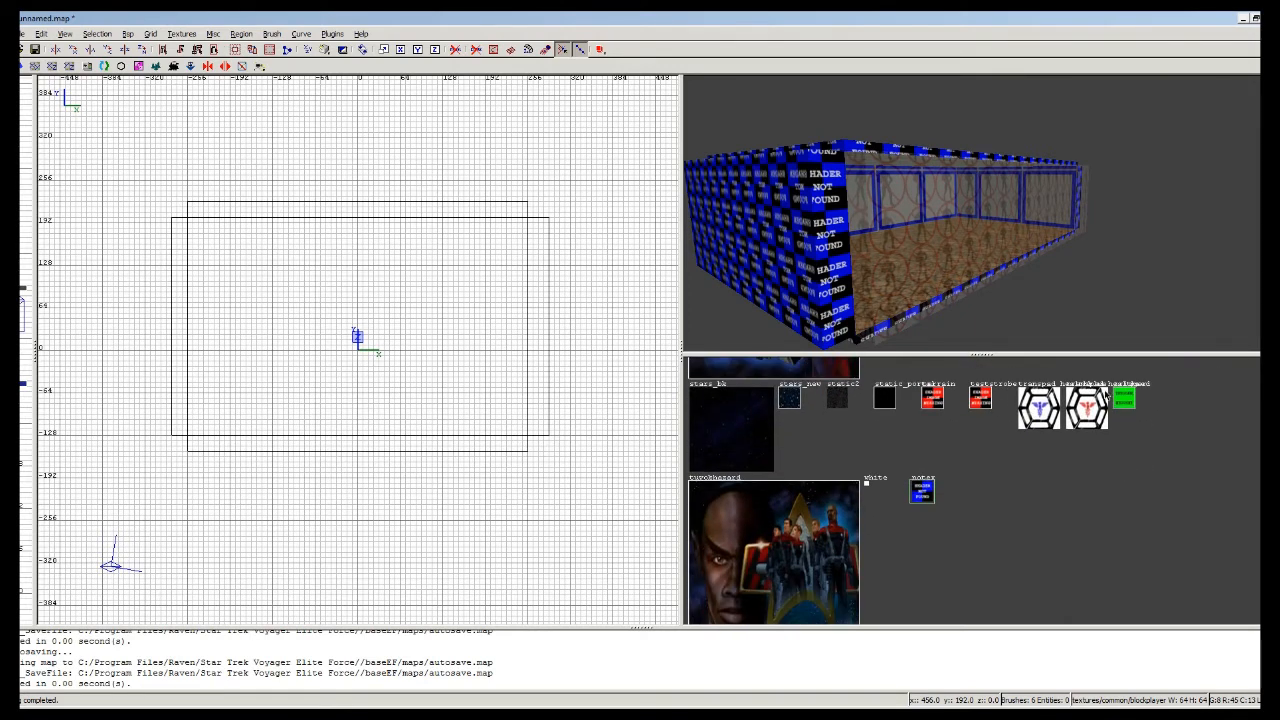
mouse_move(1128, 452)
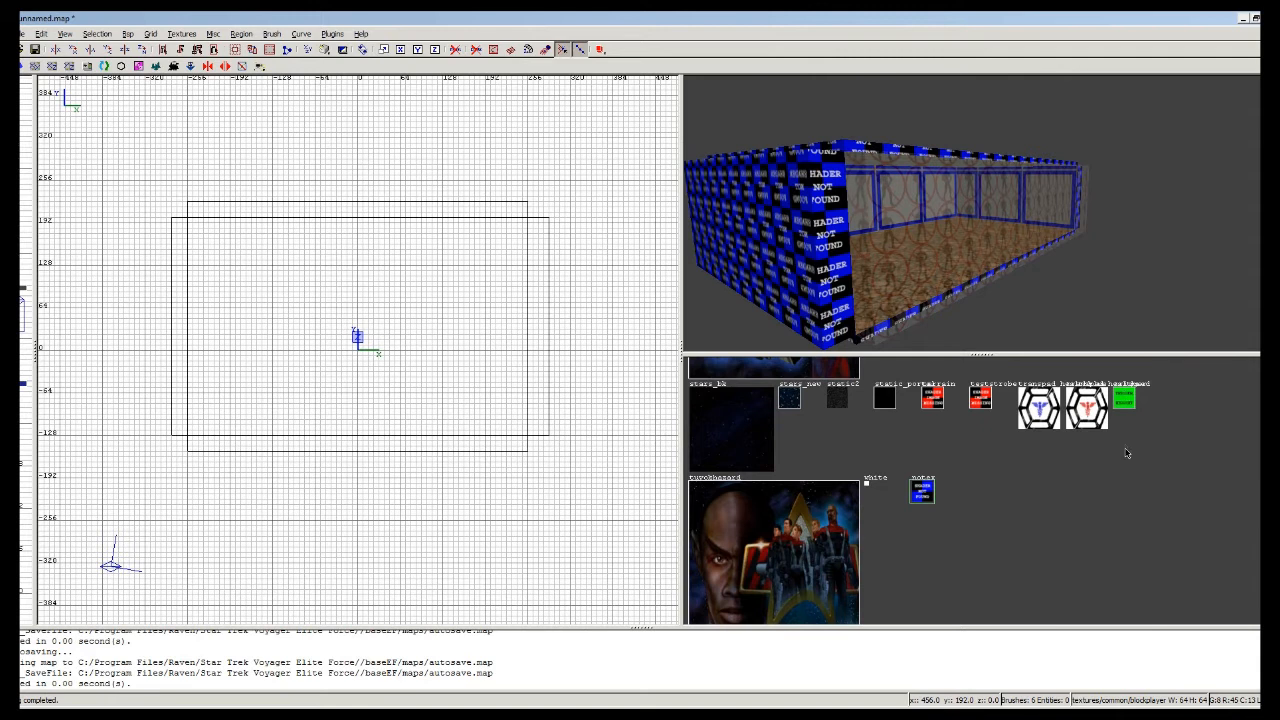
mouse_move(1112, 440)
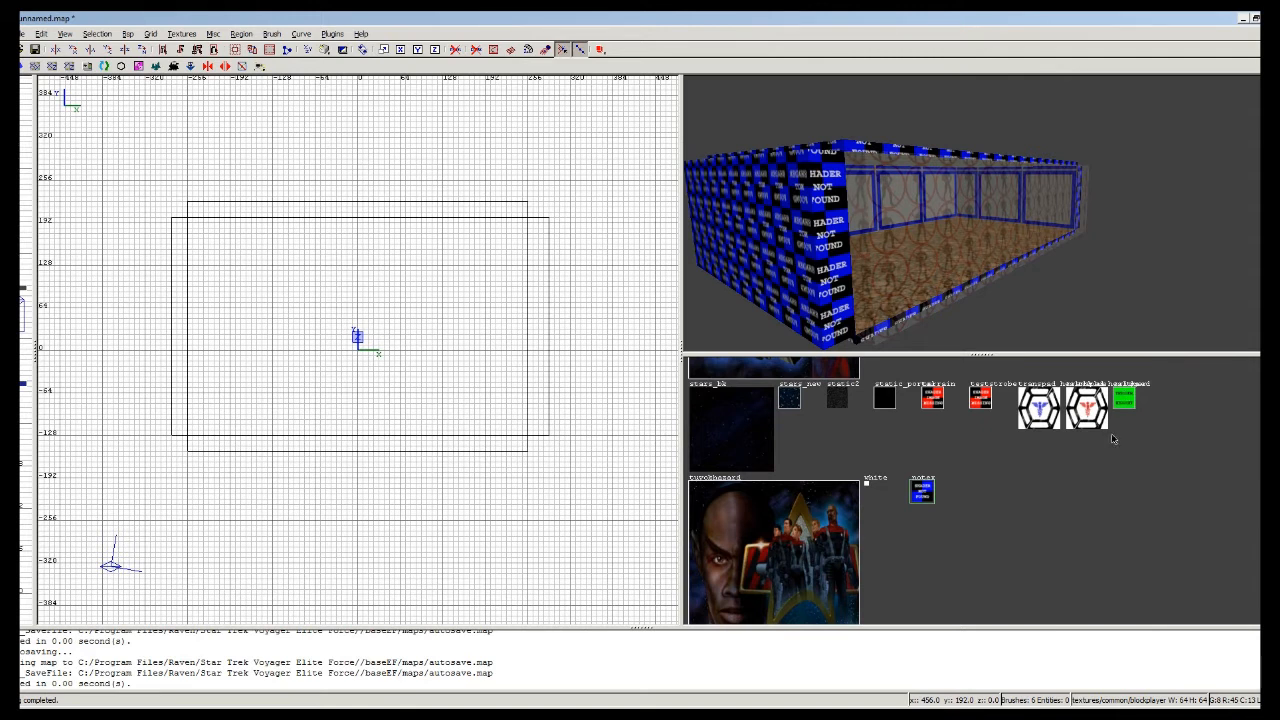
mouse_move(976, 248)
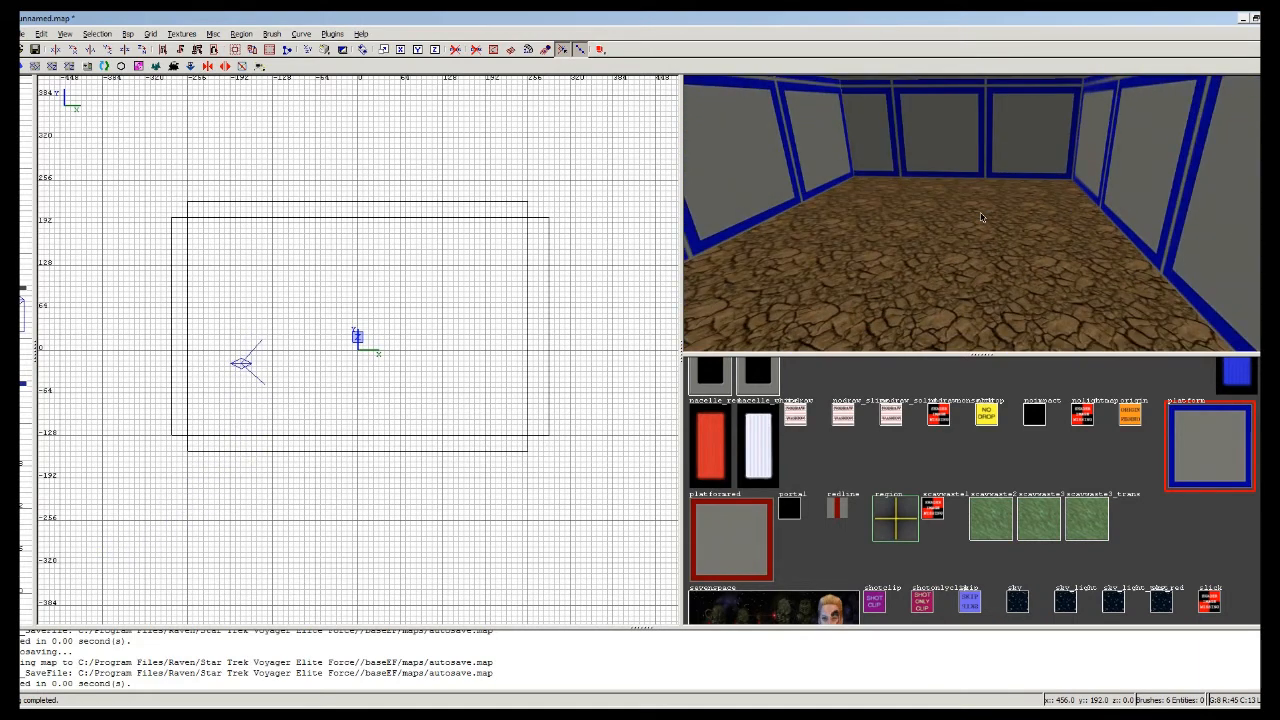
mouse_move(368, 282)
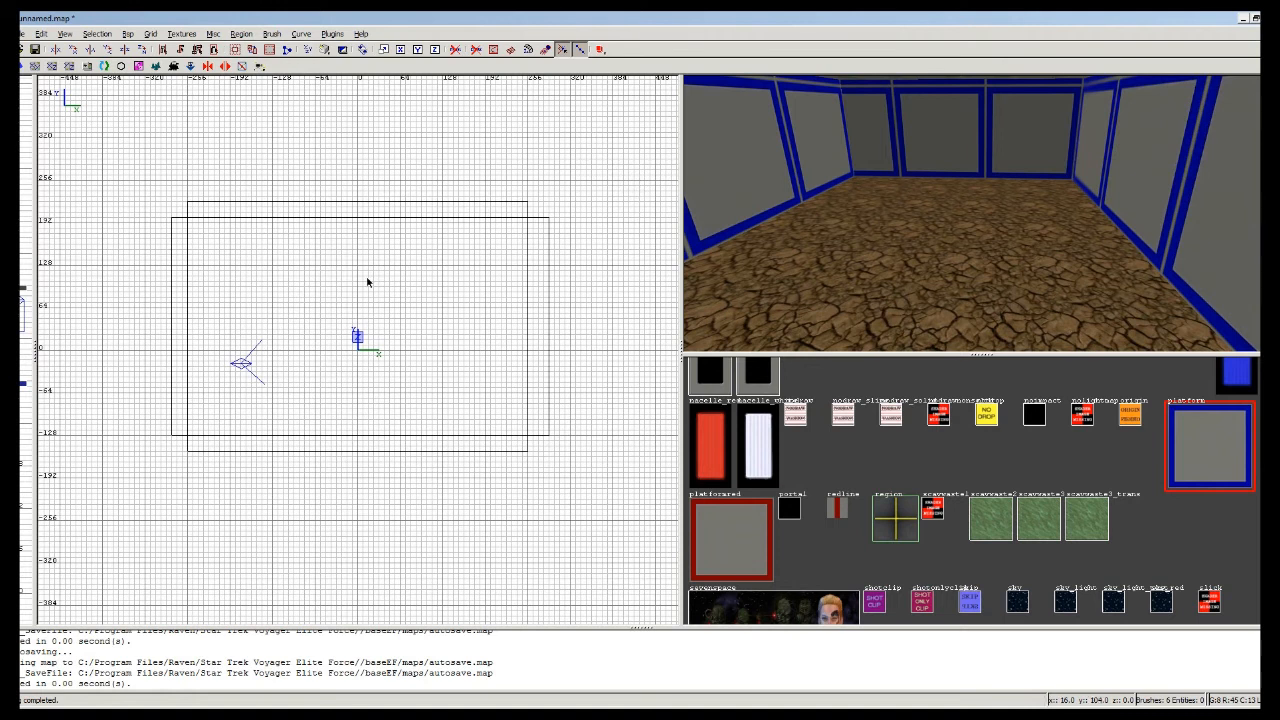
Create an info_player_start entity in the 2D grid and drag it into place inside the room.
right_click(368, 284)
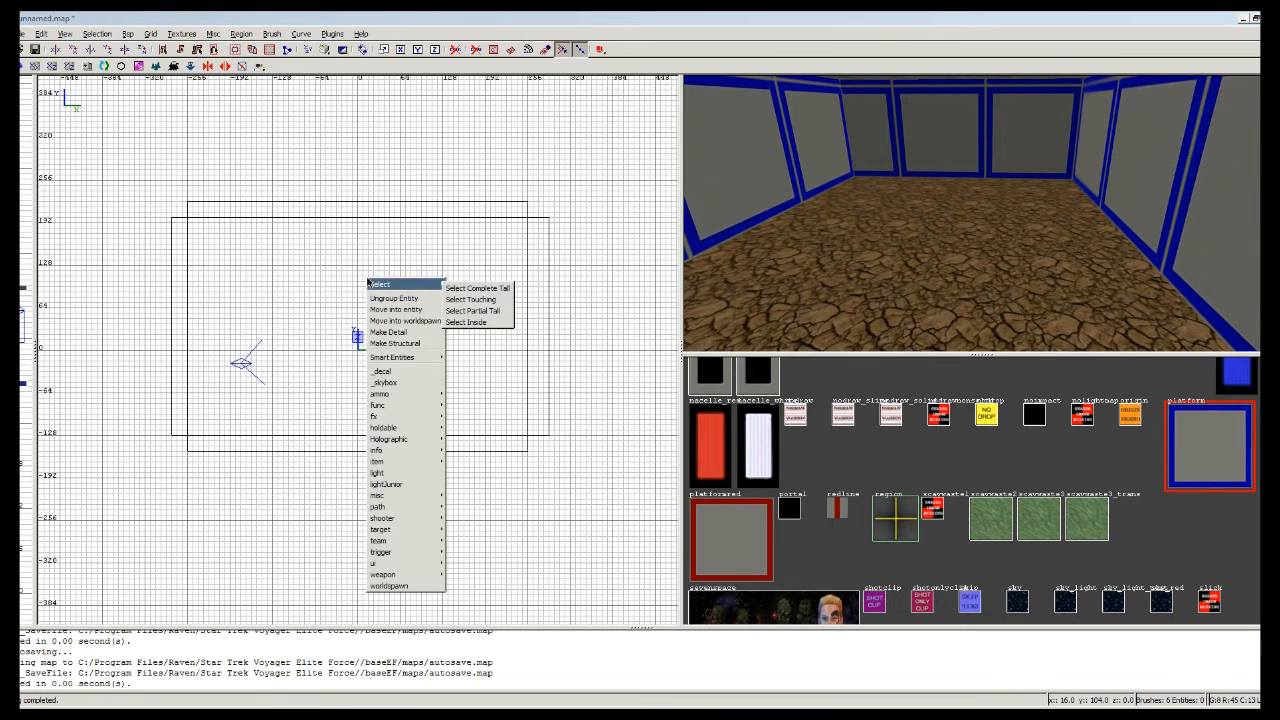
mouse_move(388, 382)
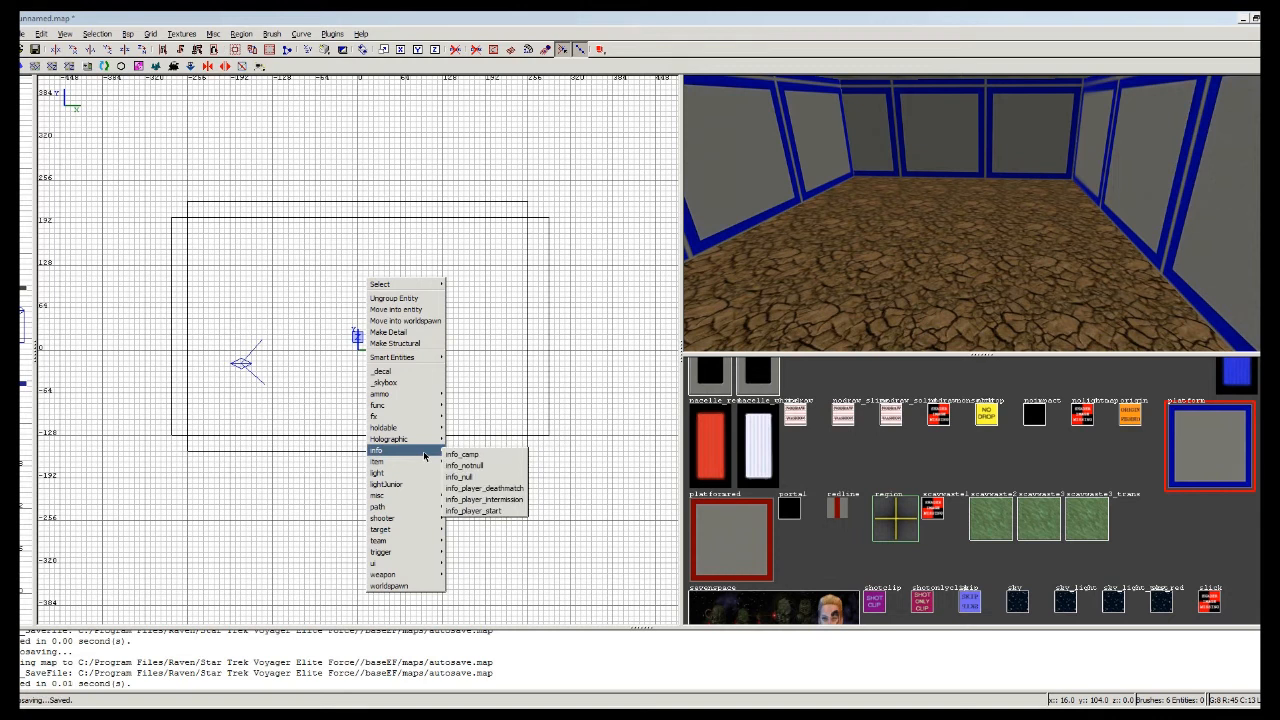
mouse_move(484, 488)
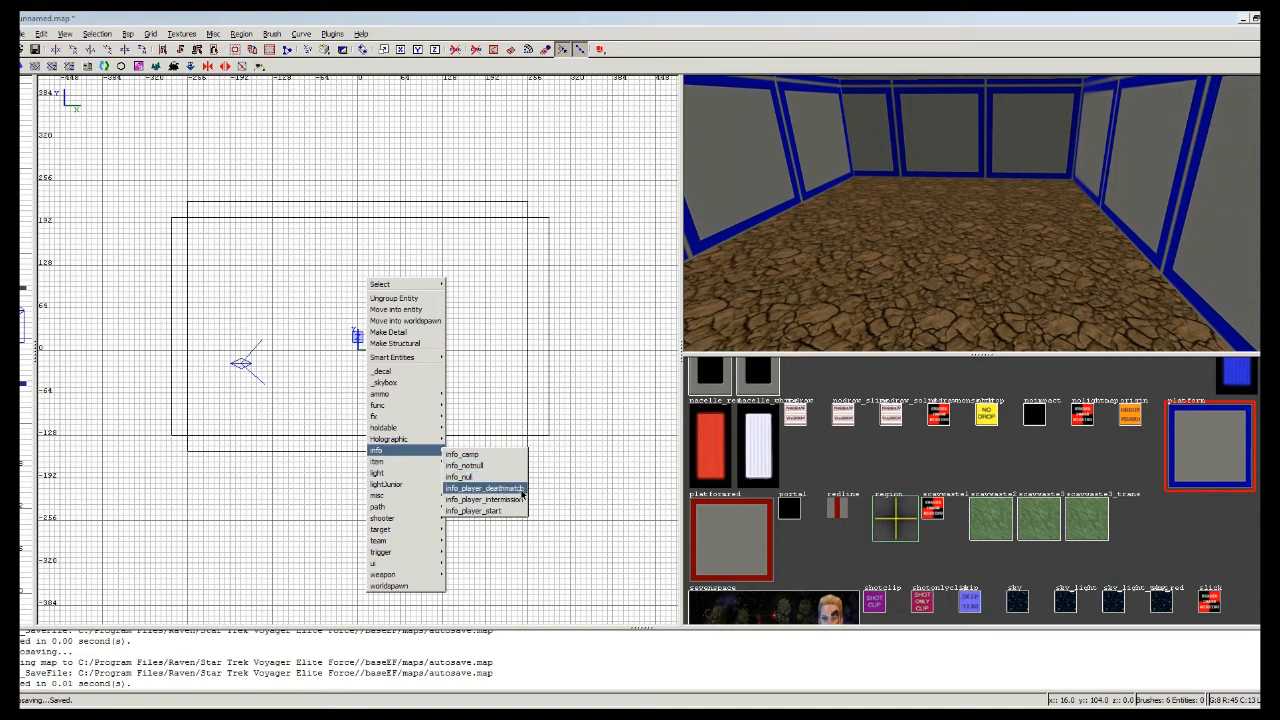
left_click(480, 488)
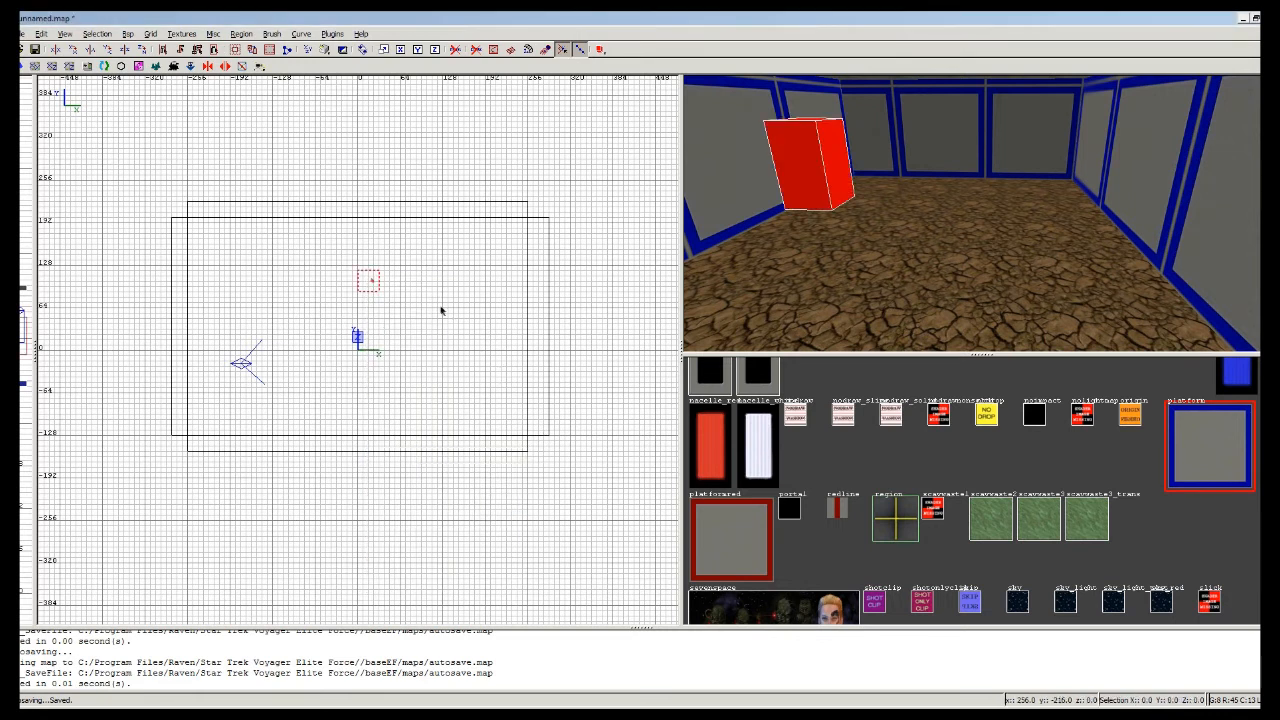
left_click_drag(368, 280, 392, 320)
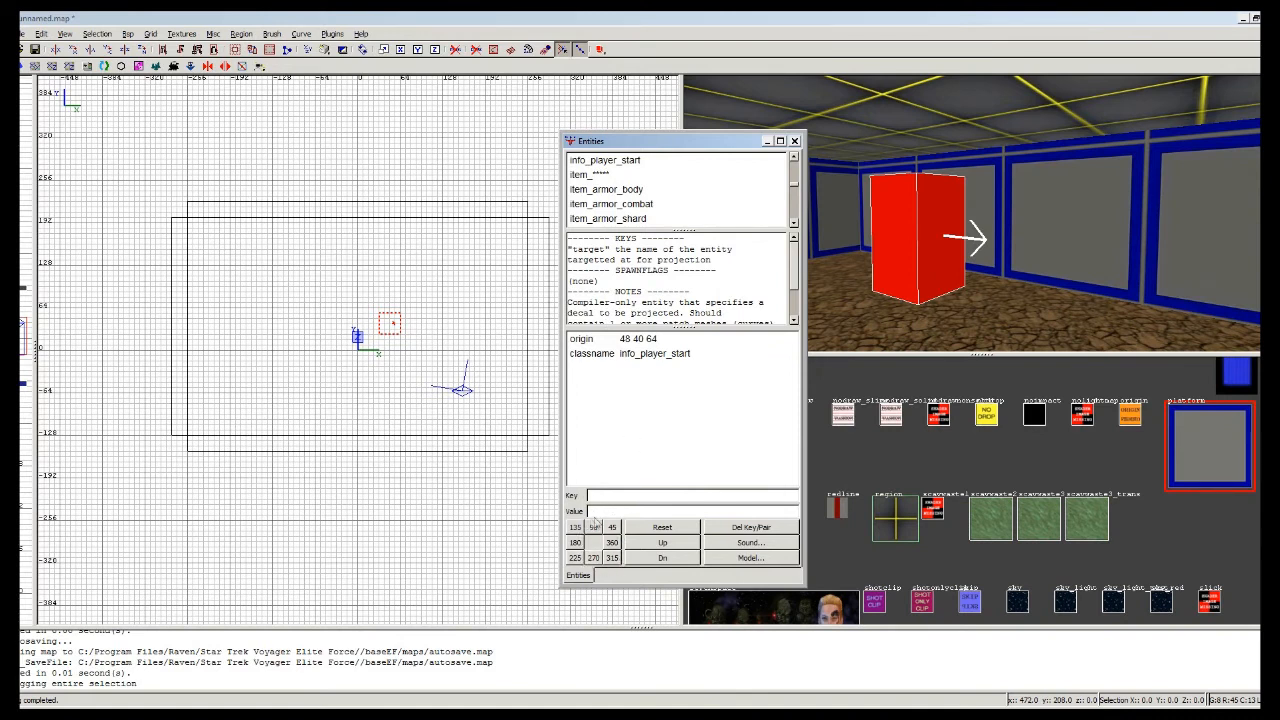
Set the spawn point's angle to 225 and close its Entities window.
left_click(594, 556)
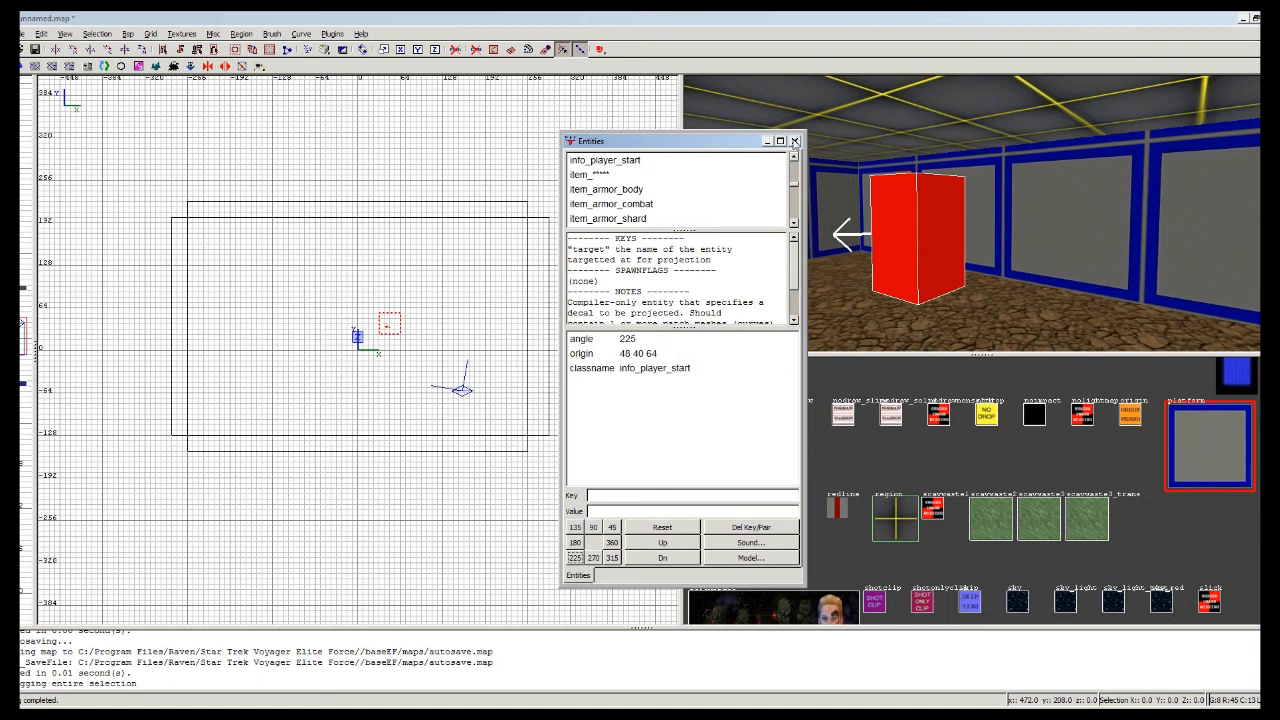
left_click(796, 140)
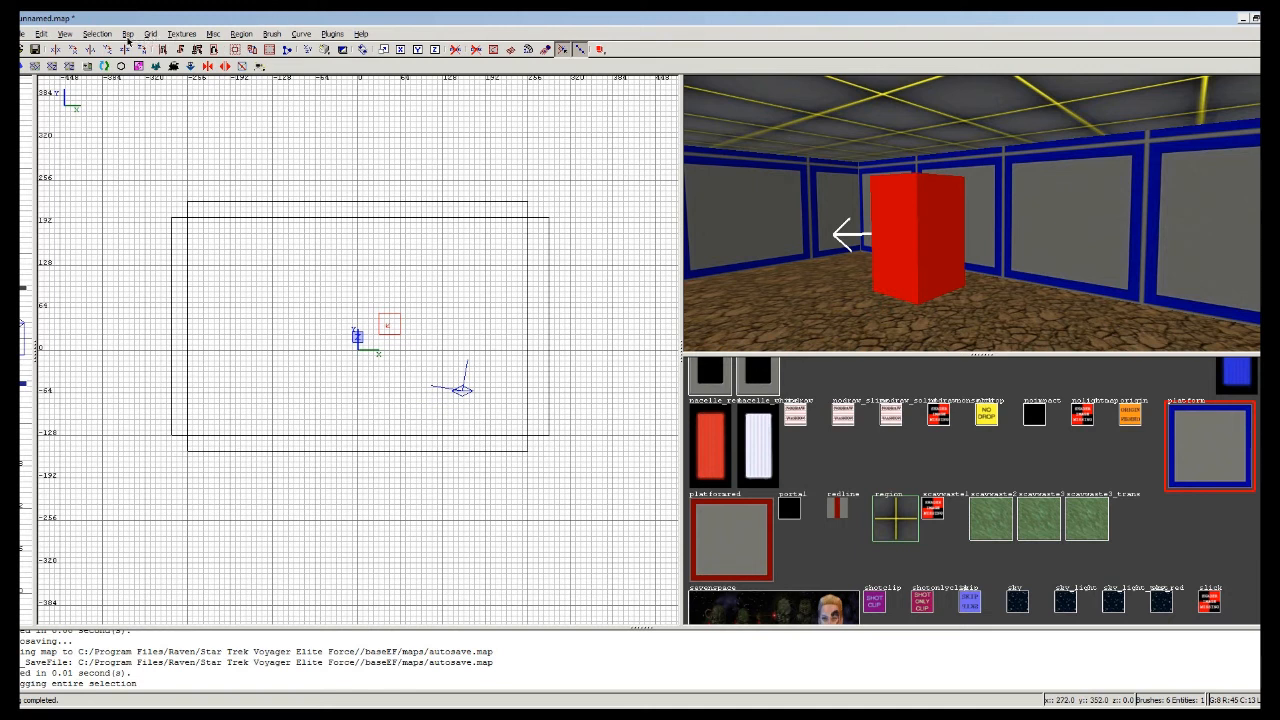
Run the single-pass BSP -meta compile from the Bsp menu, bringing up the map save prompt.
left_click(128, 28)
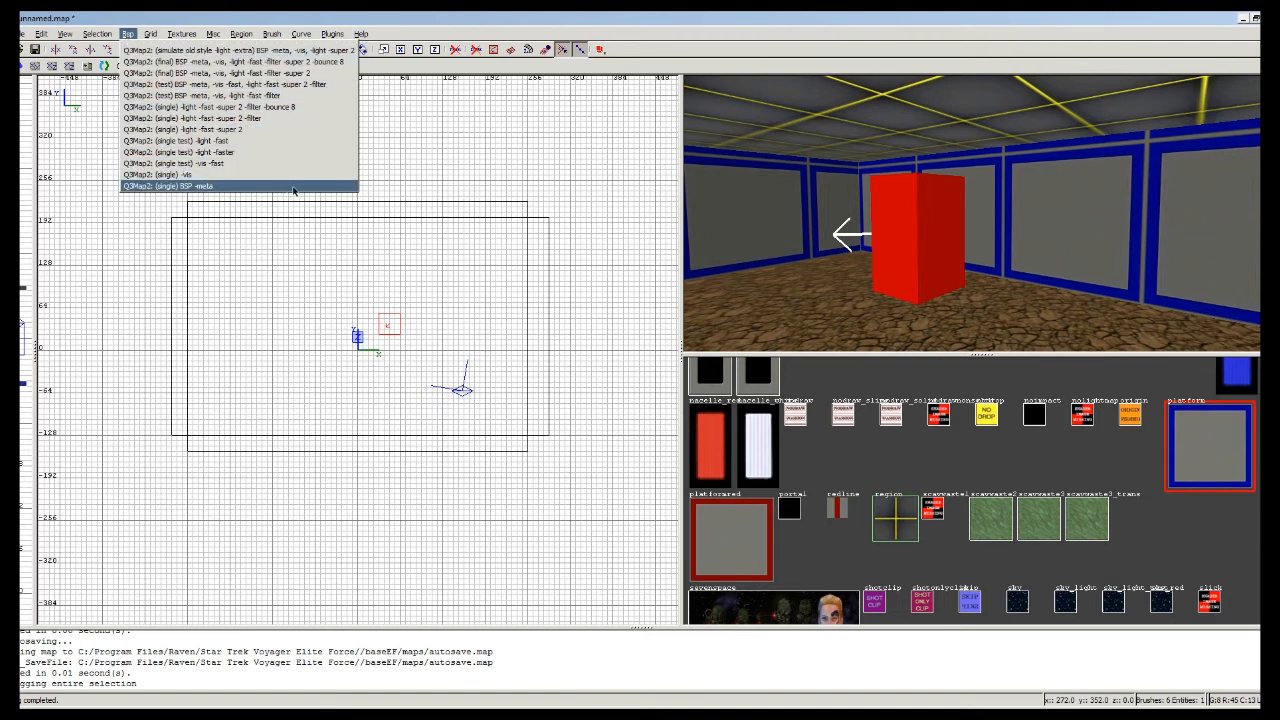
mouse_move(310, 192)
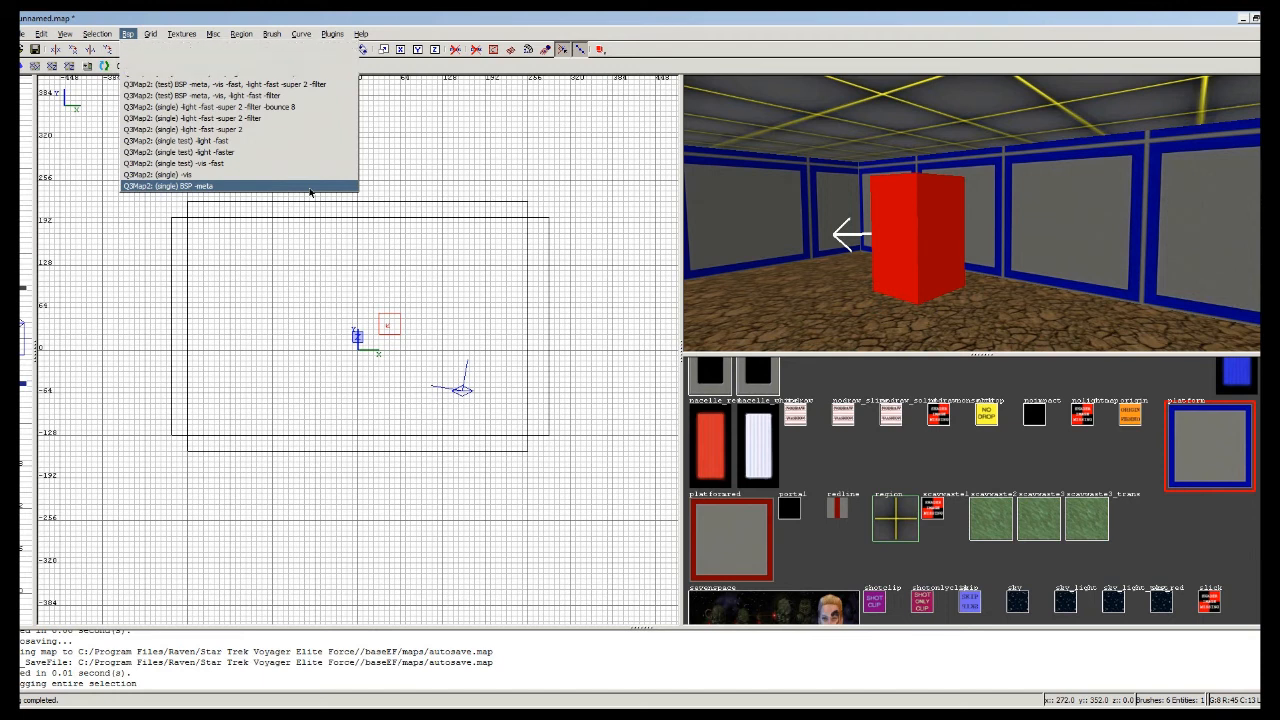
left_click(180, 186)
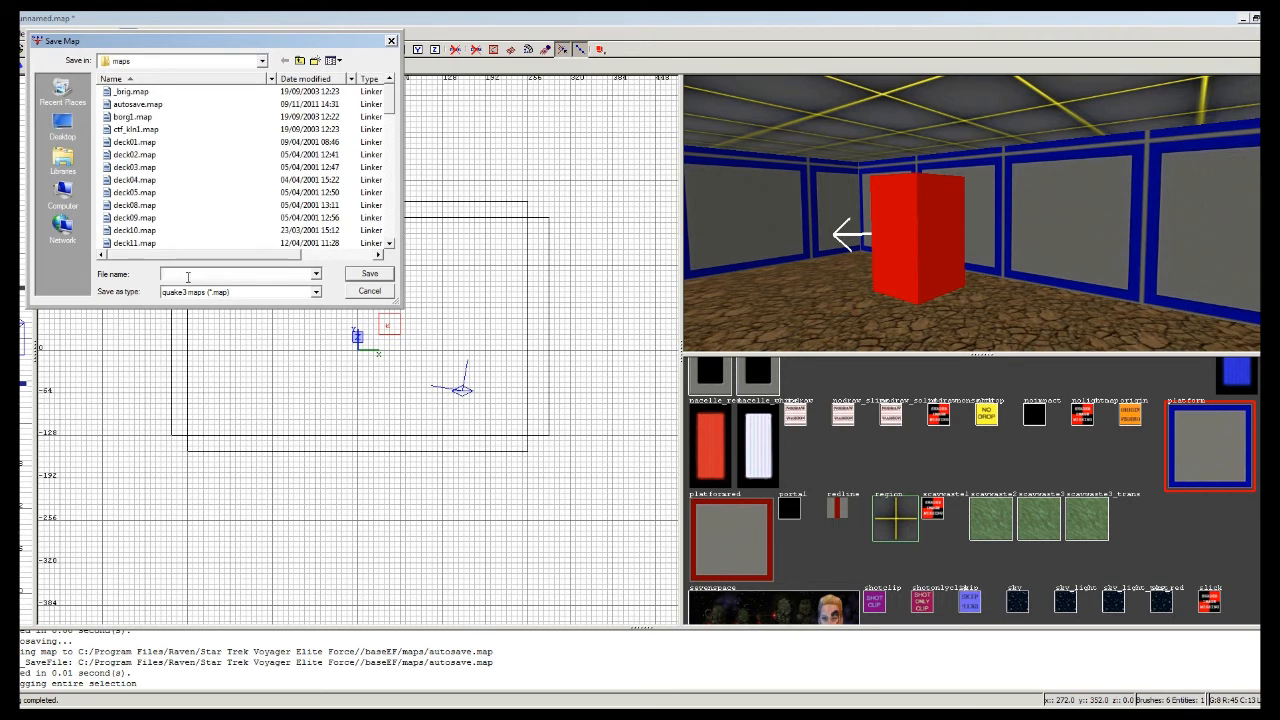
Save the map as 'first' and let the BSP compile run, ending with an invalid argument error.
type("firstmap")
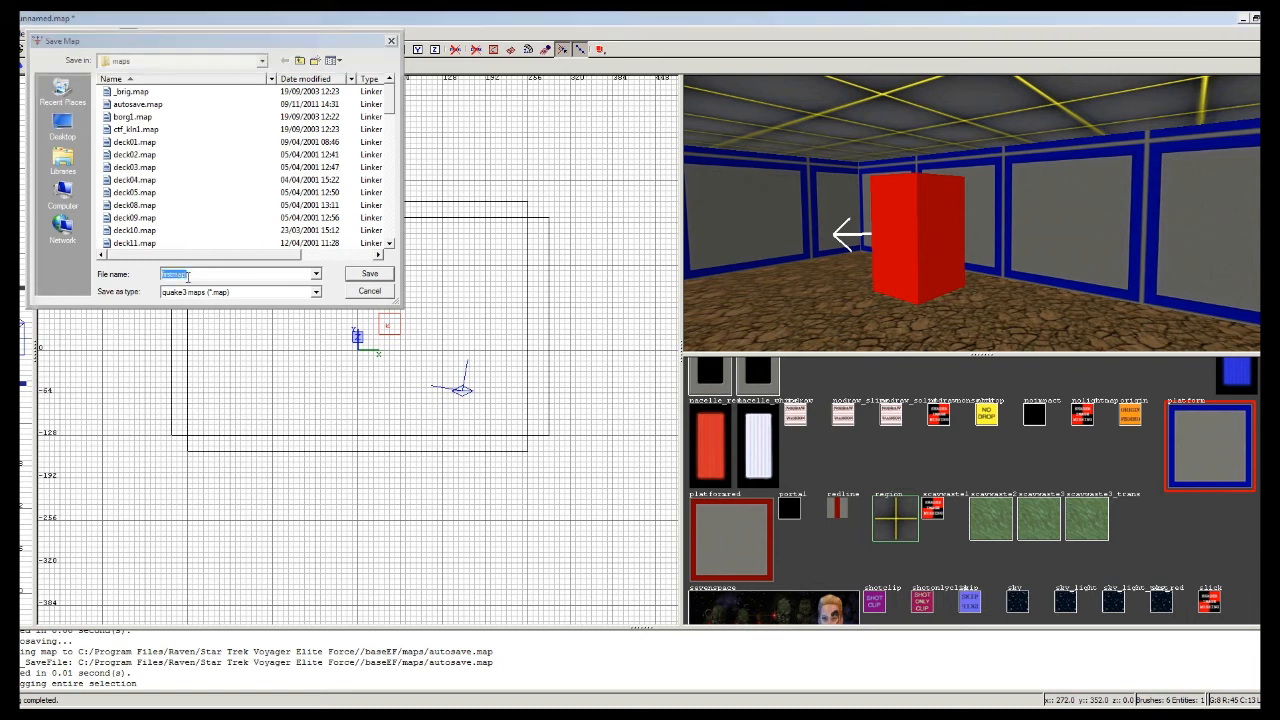
left_click(368, 272)
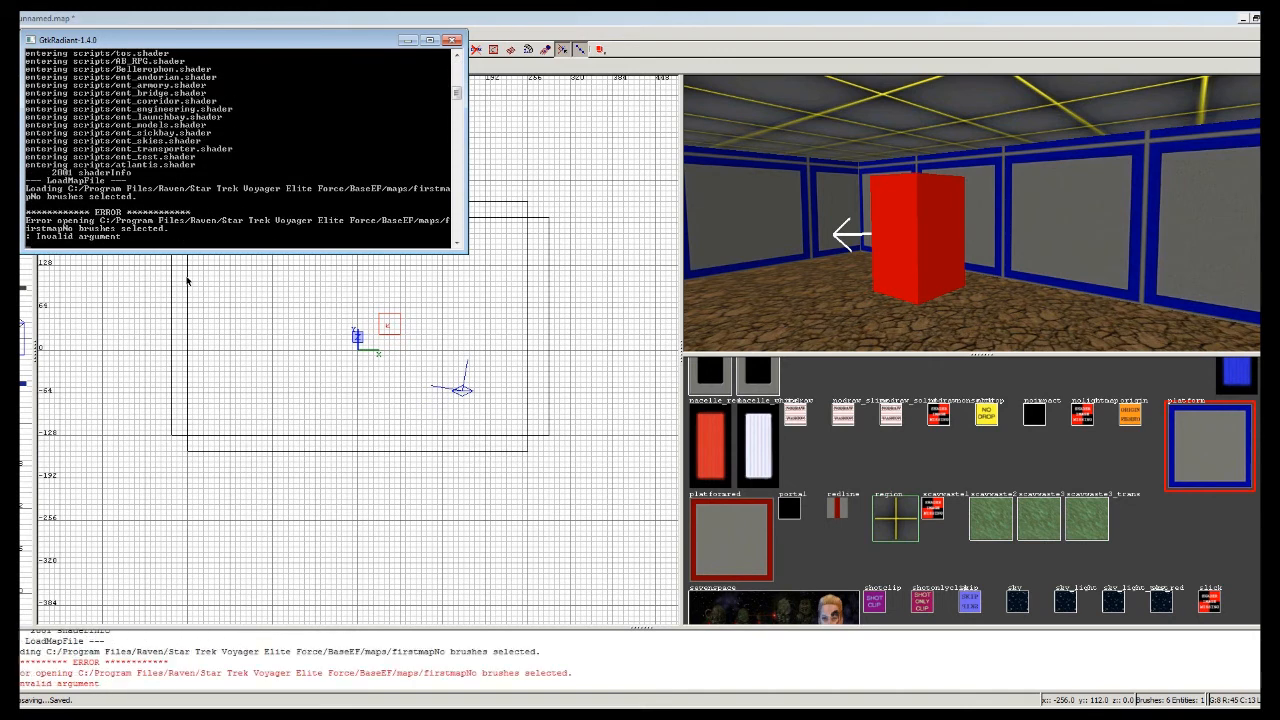
left_click(448, 40)
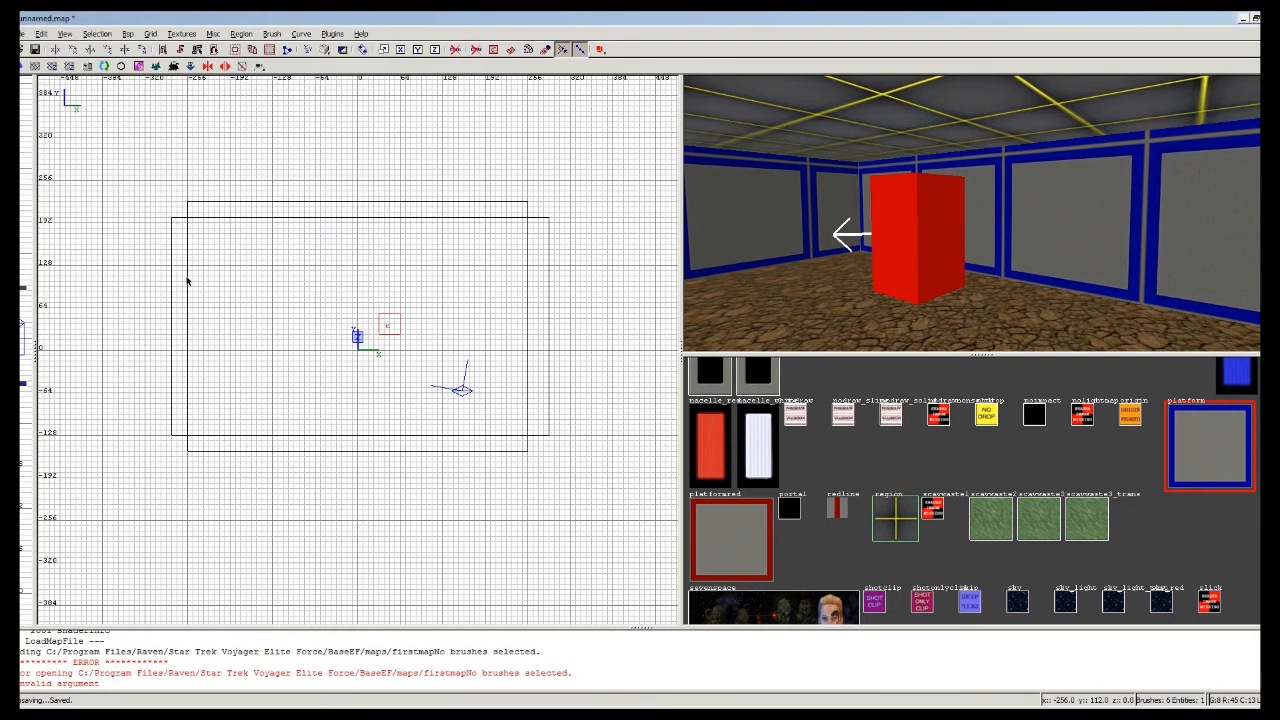